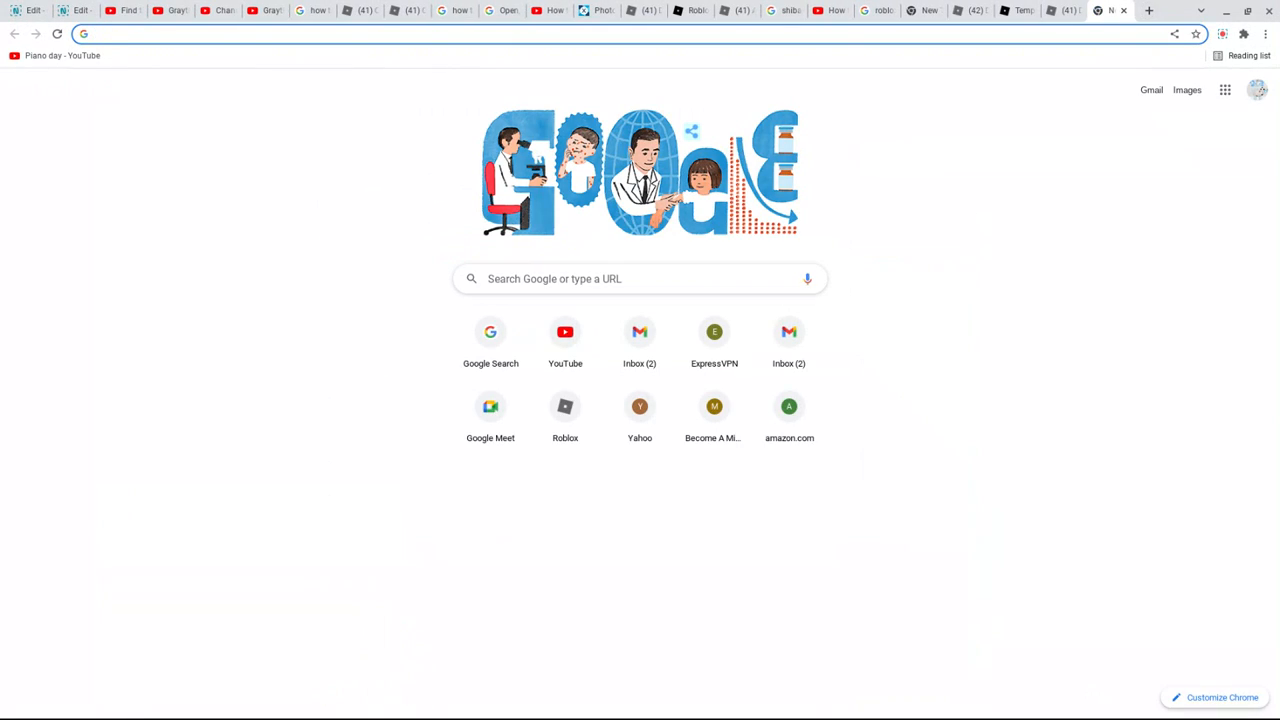
- Navigate to roblox.com, landing on the develop page listing the account's creations
text(roblox.com)
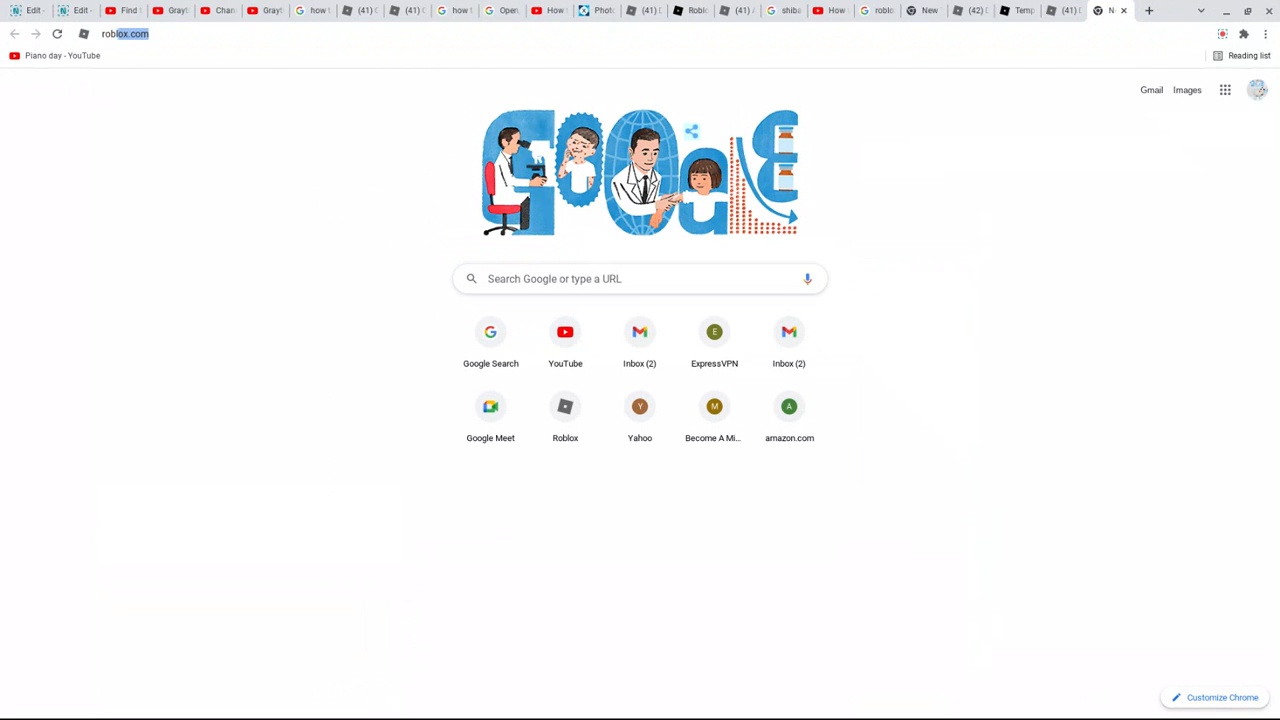
key(Return)
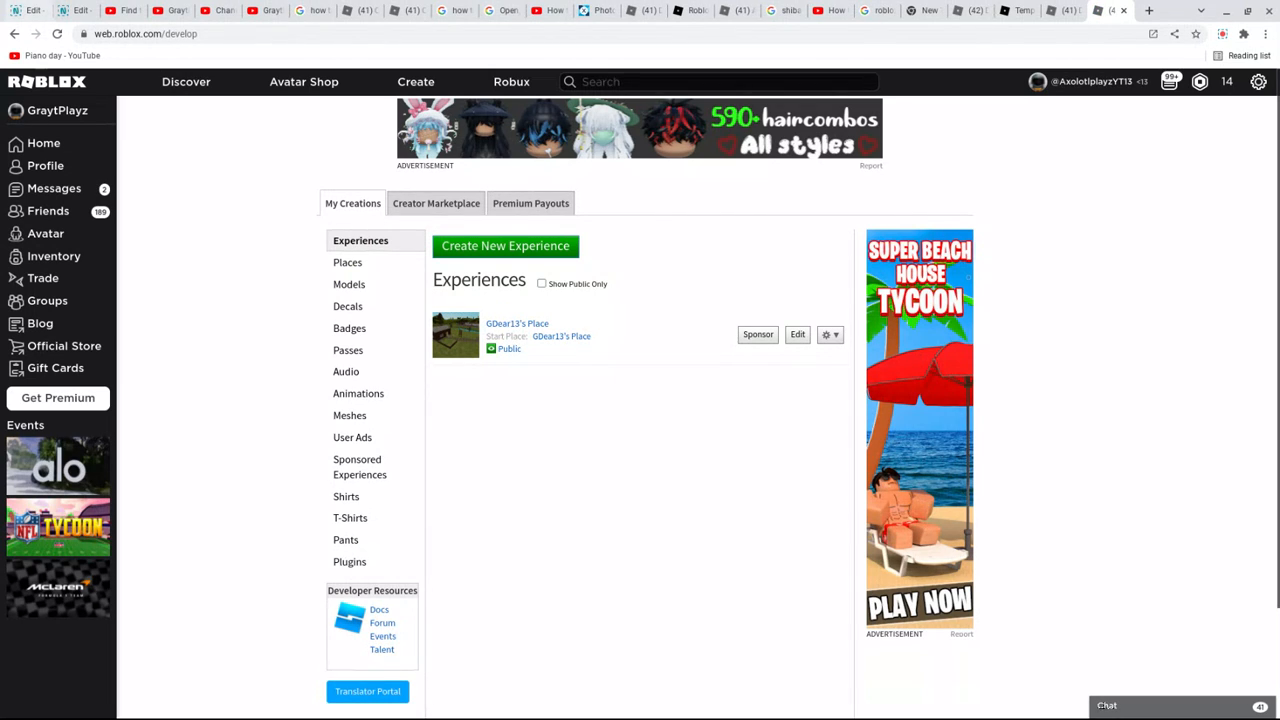
mouse_move(576, 272)
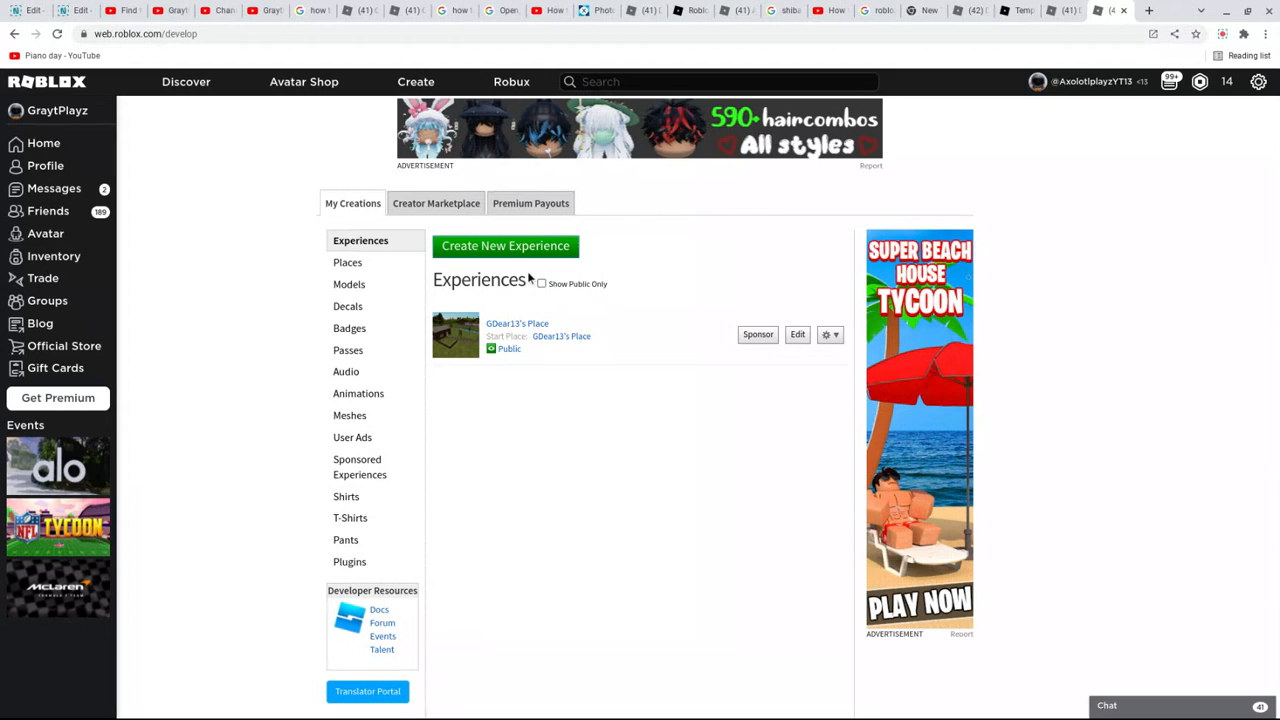
mouse_move(530, 278)
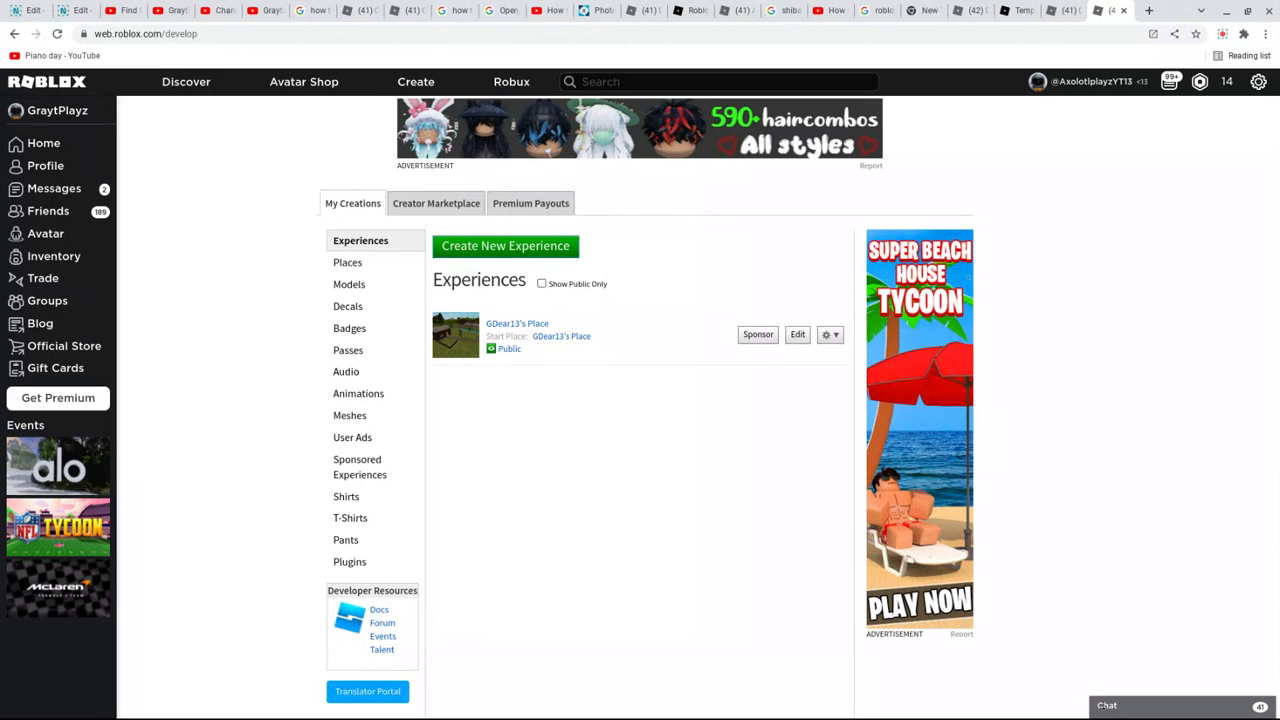
mouse_move(350, 518)
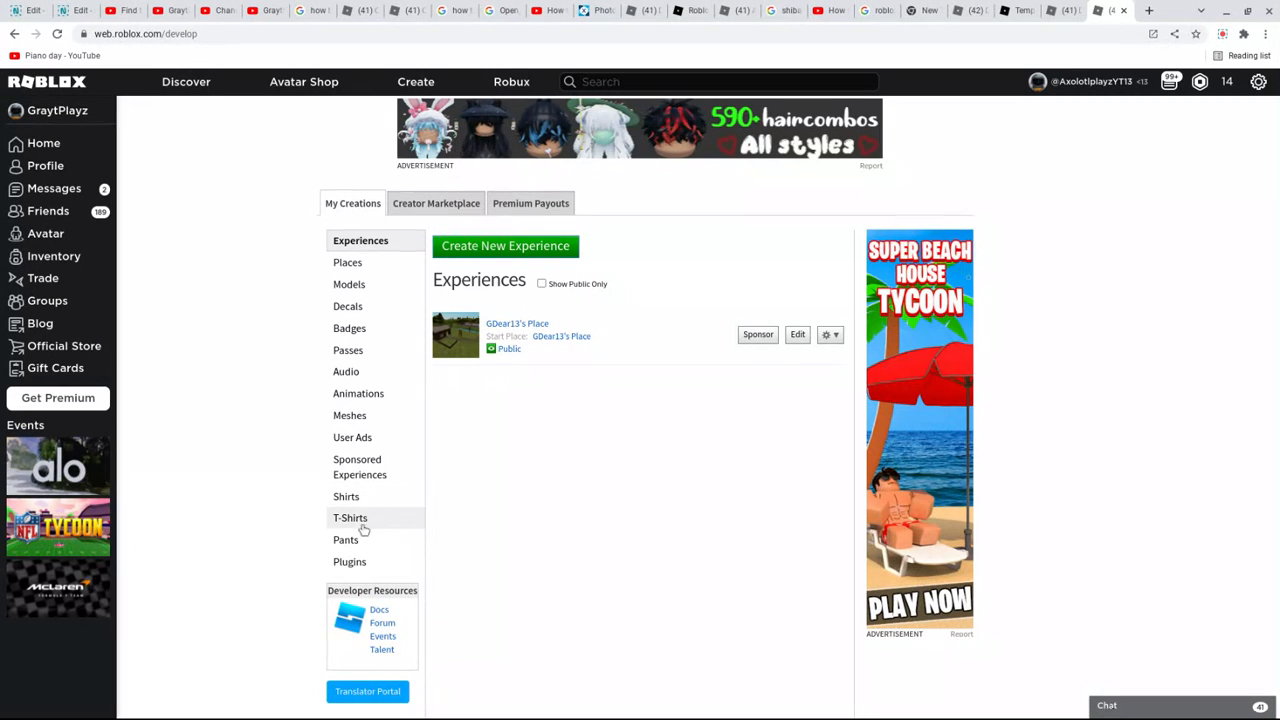
- Switch to the T-Shirts section of My Creations, showing the T-shirt creation form
click(350, 516)
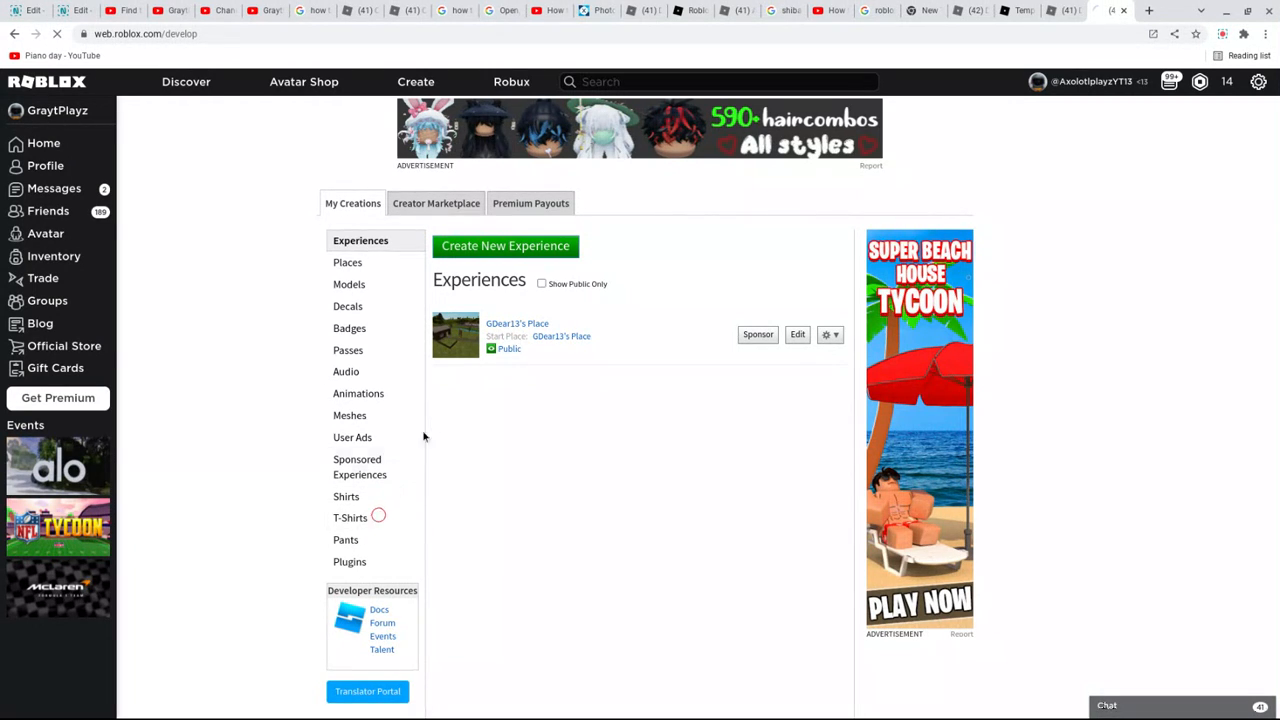
click(350, 516)
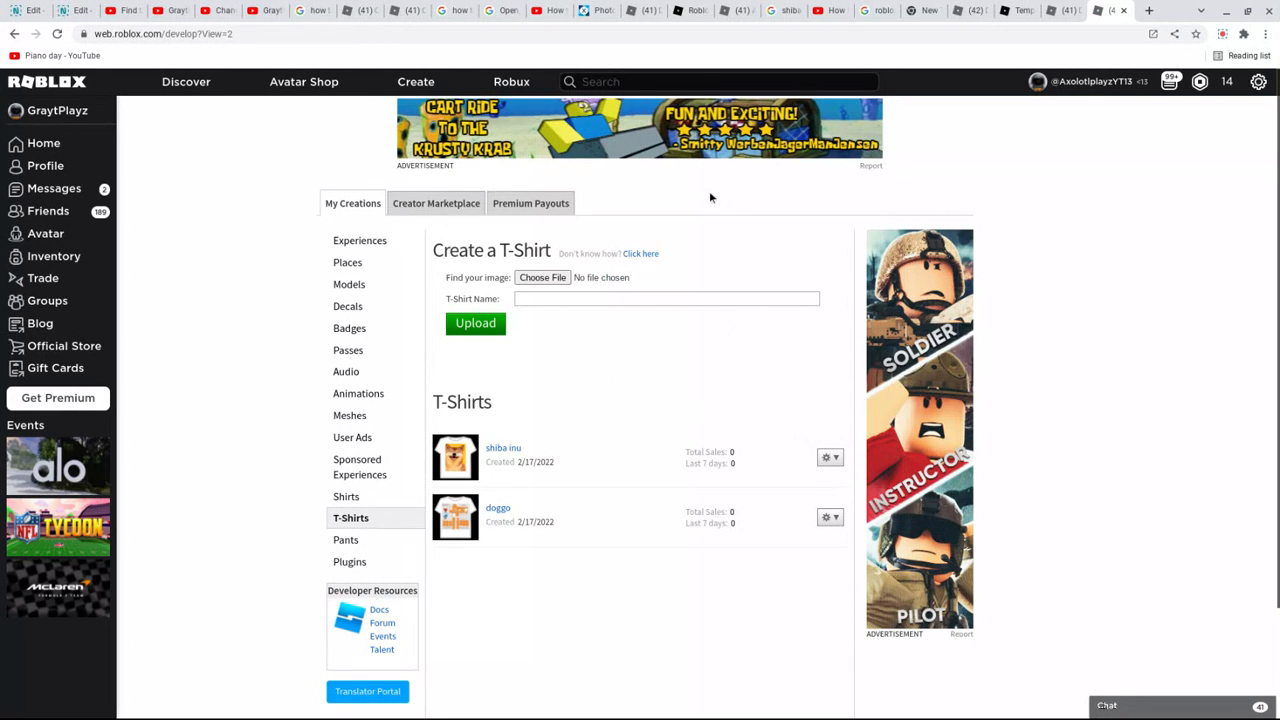
mouse_move(668, 192)
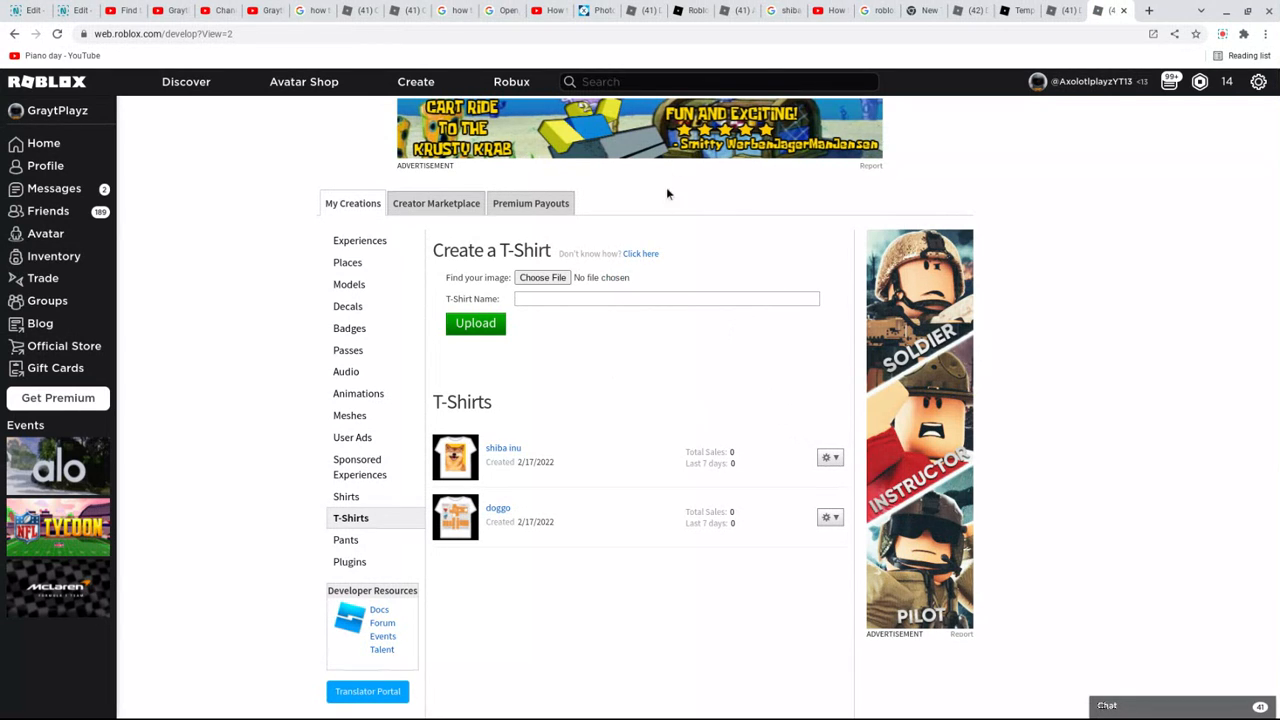
mouse_move(642, 280)
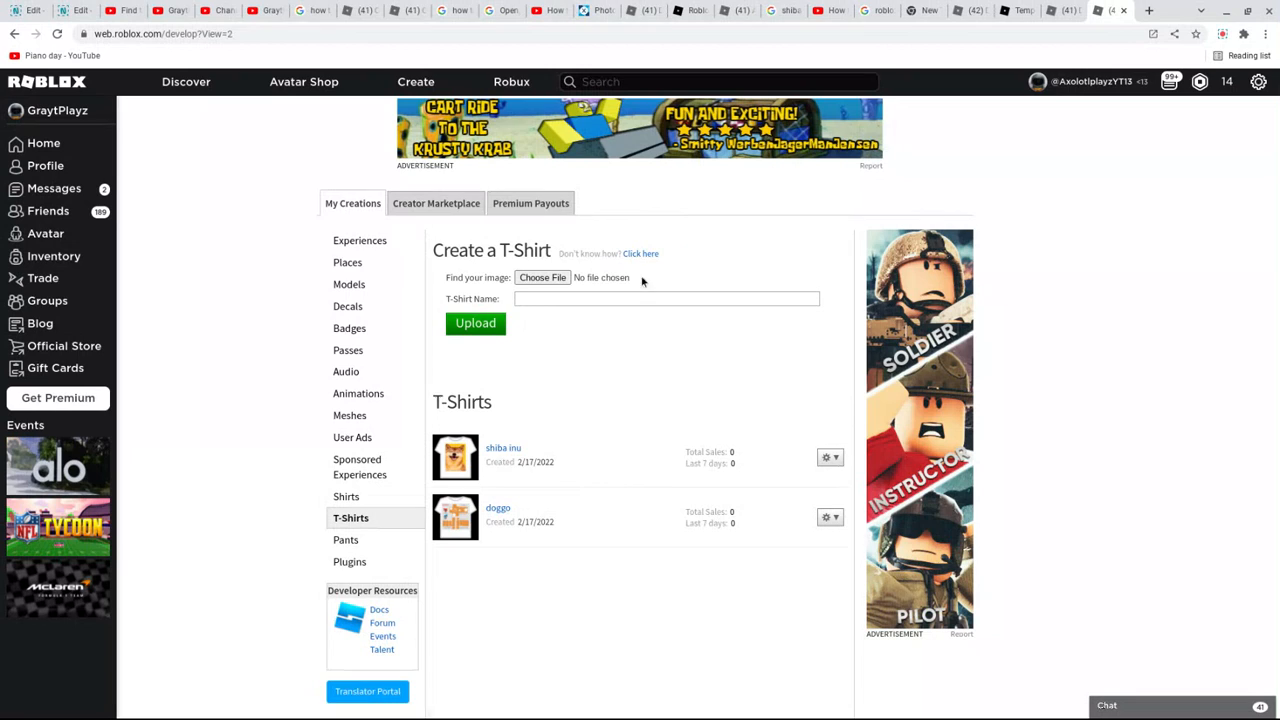
mouse_move(532, 260)
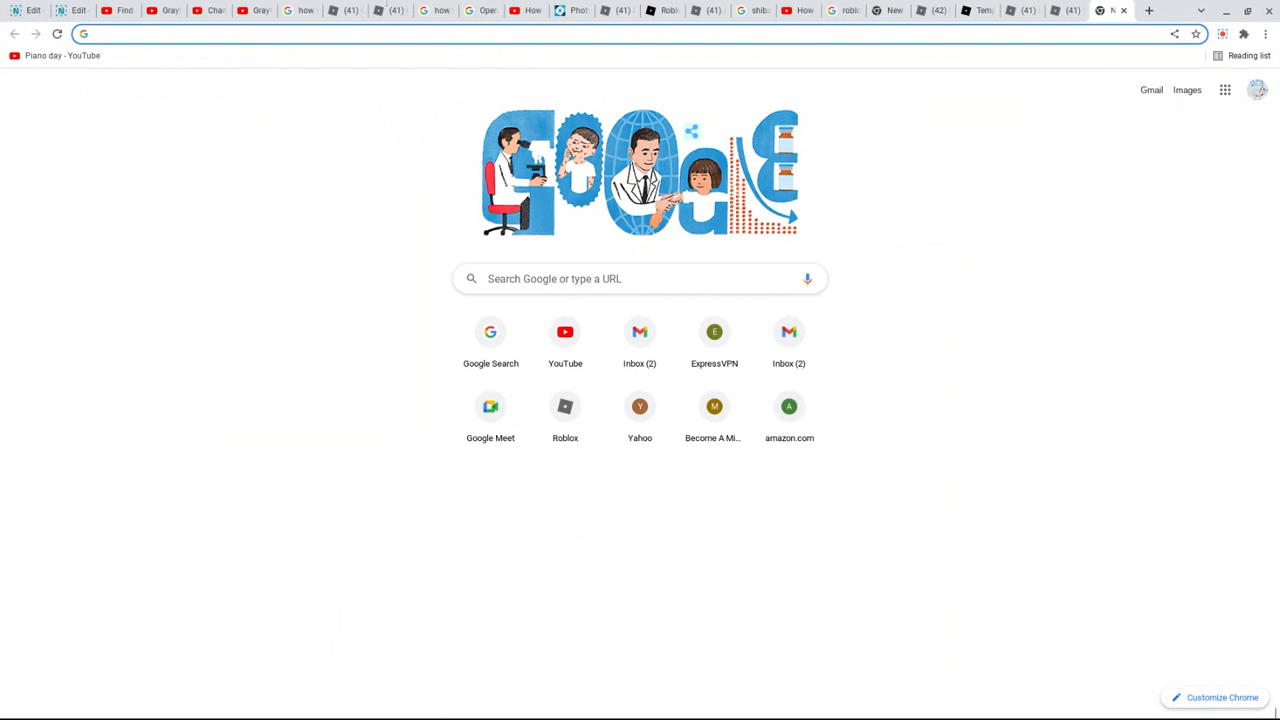
- Search Google for 'bacon hair roblox', show image results, and preview a Bacon Hair picture
text(bacon)
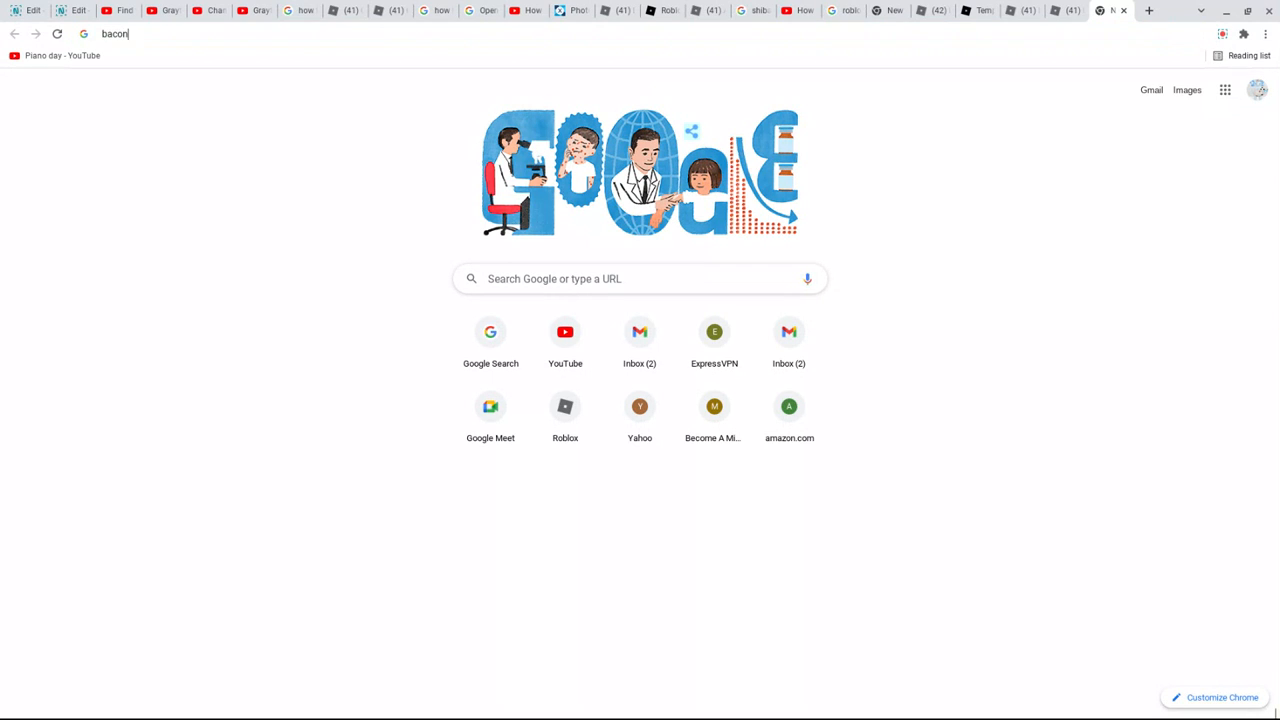
text(hair robo)
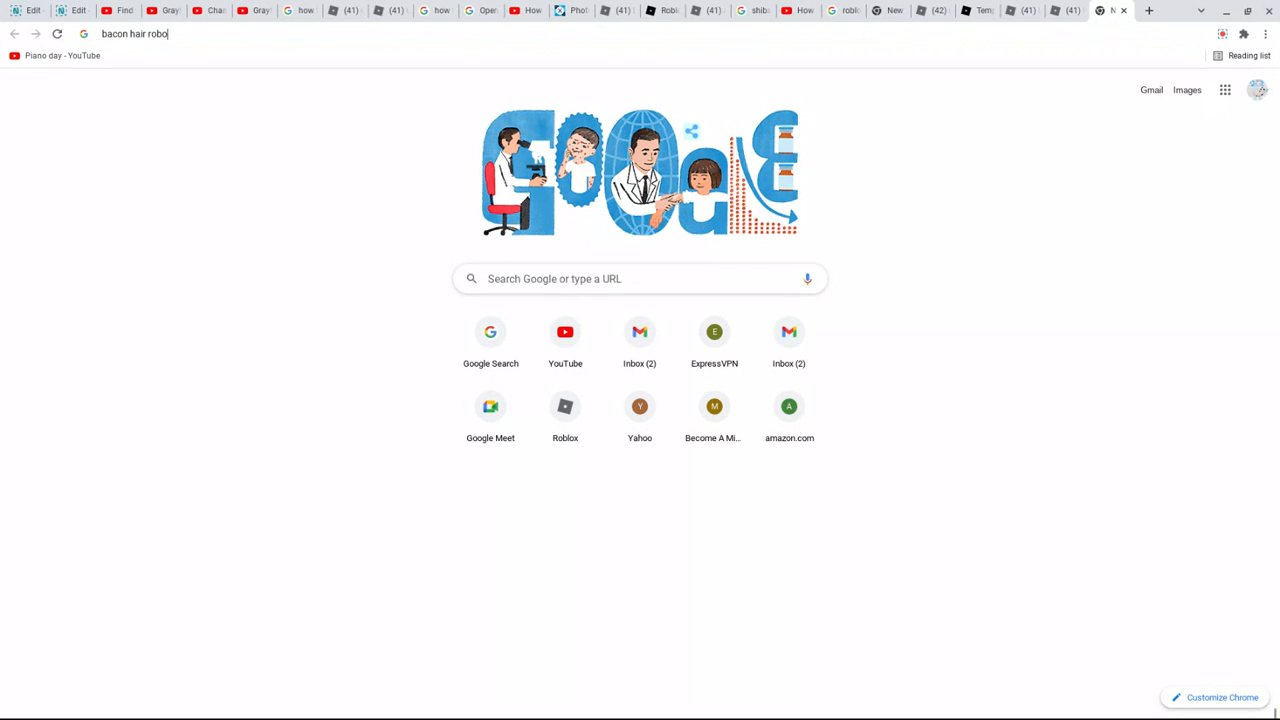
key(Return)
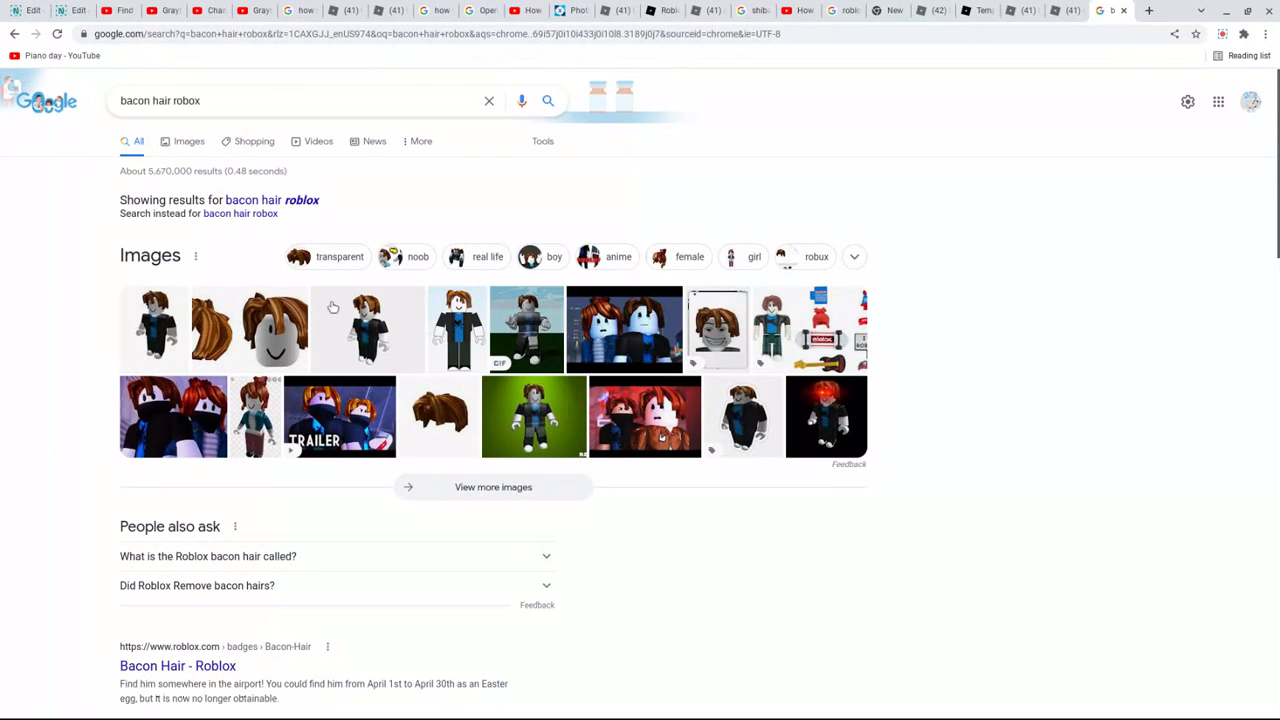
mouse_move(348, 326)
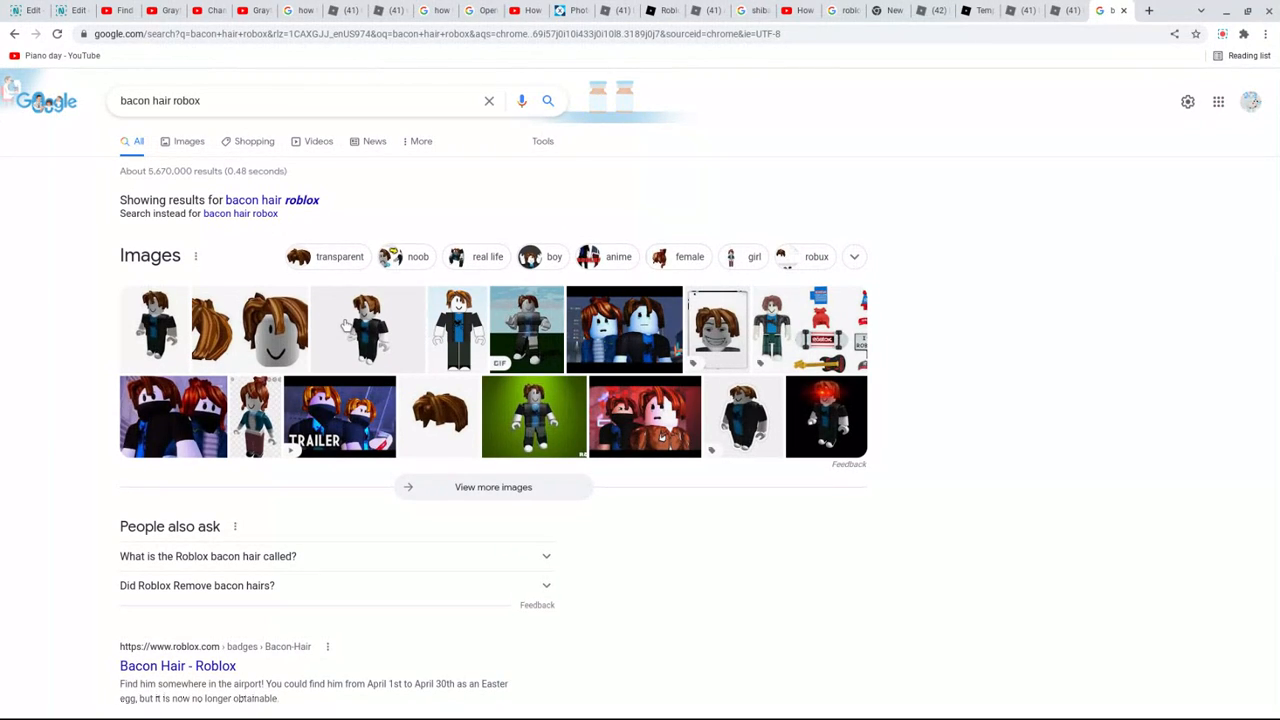
click(368, 330)
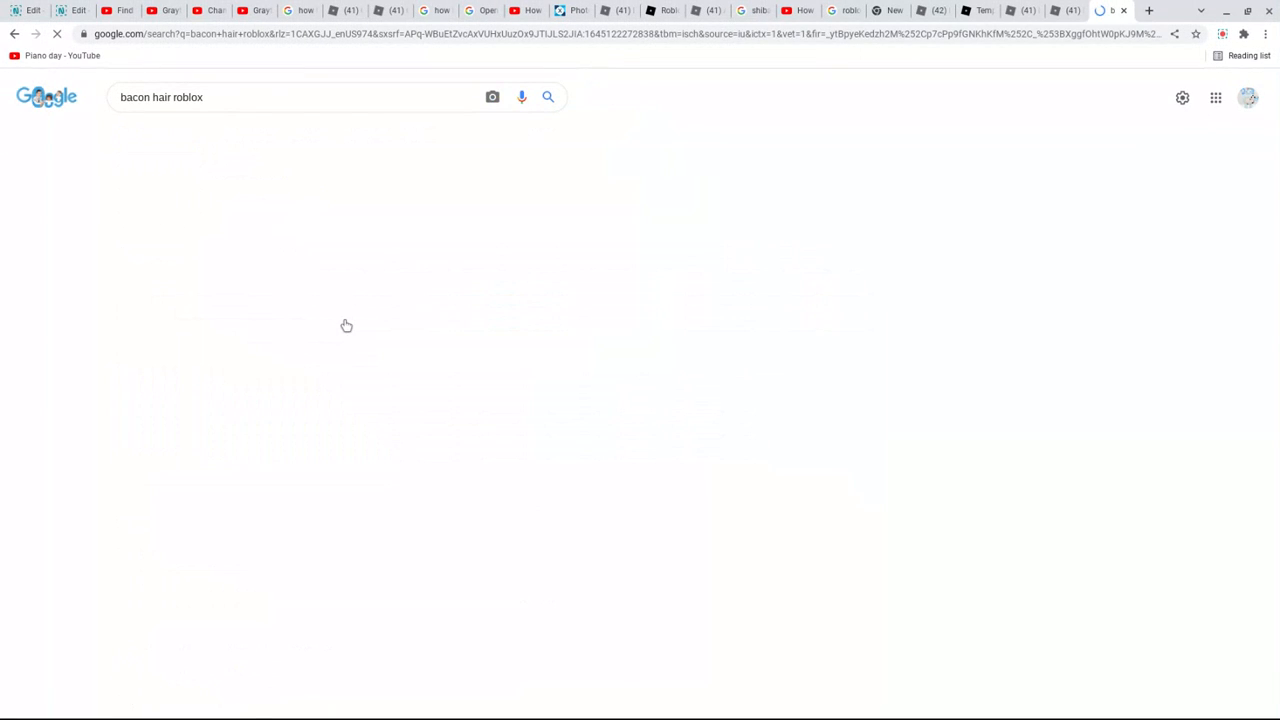
click(422, 170)
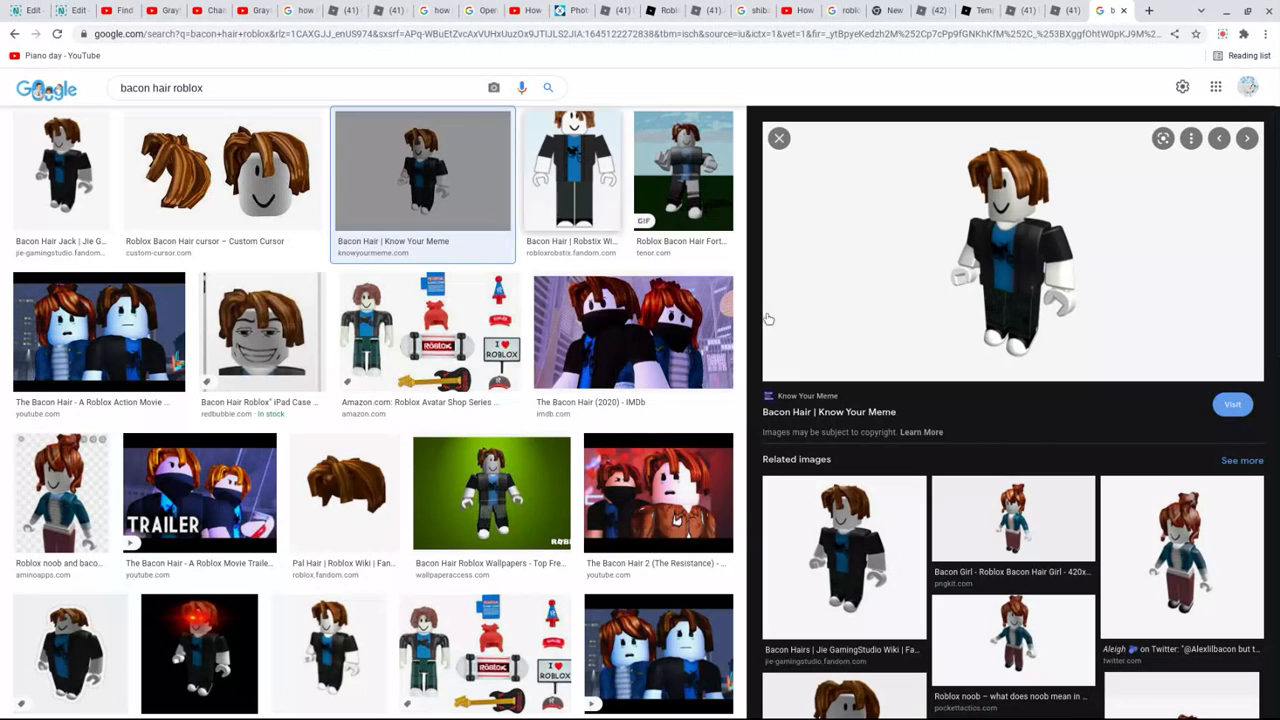
mouse_move(884, 348)
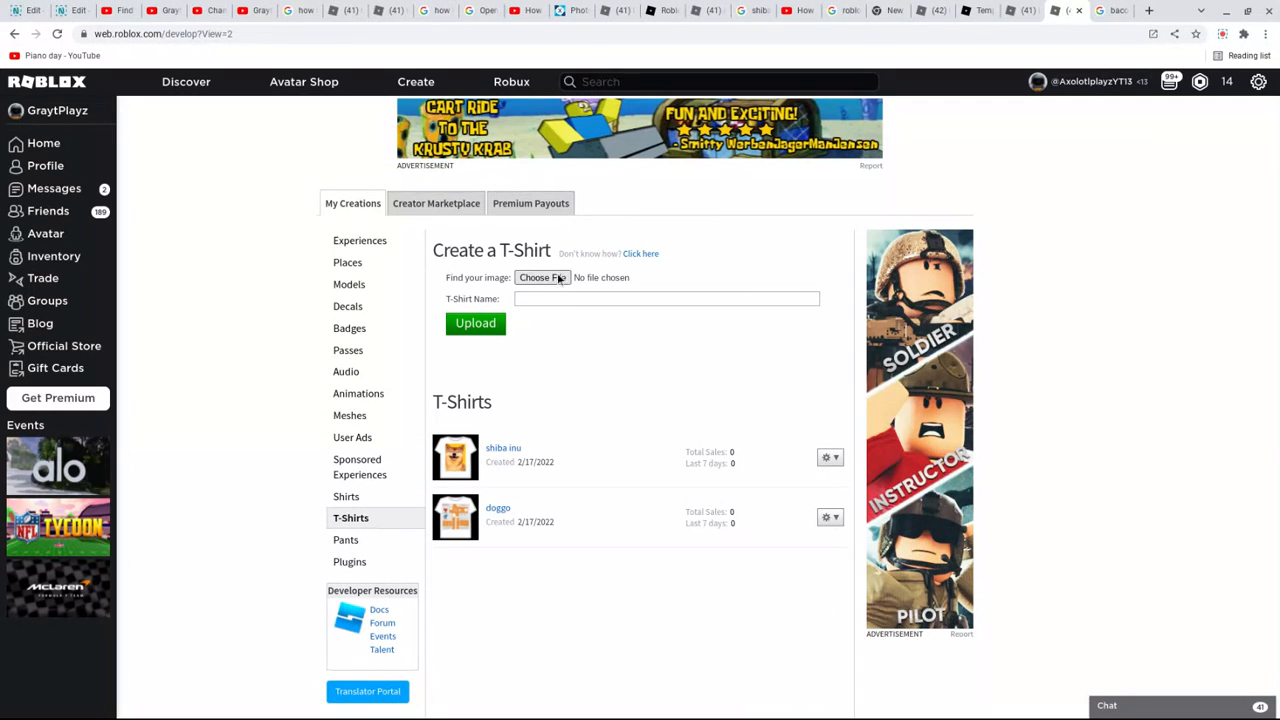
mouse_move(550, 276)
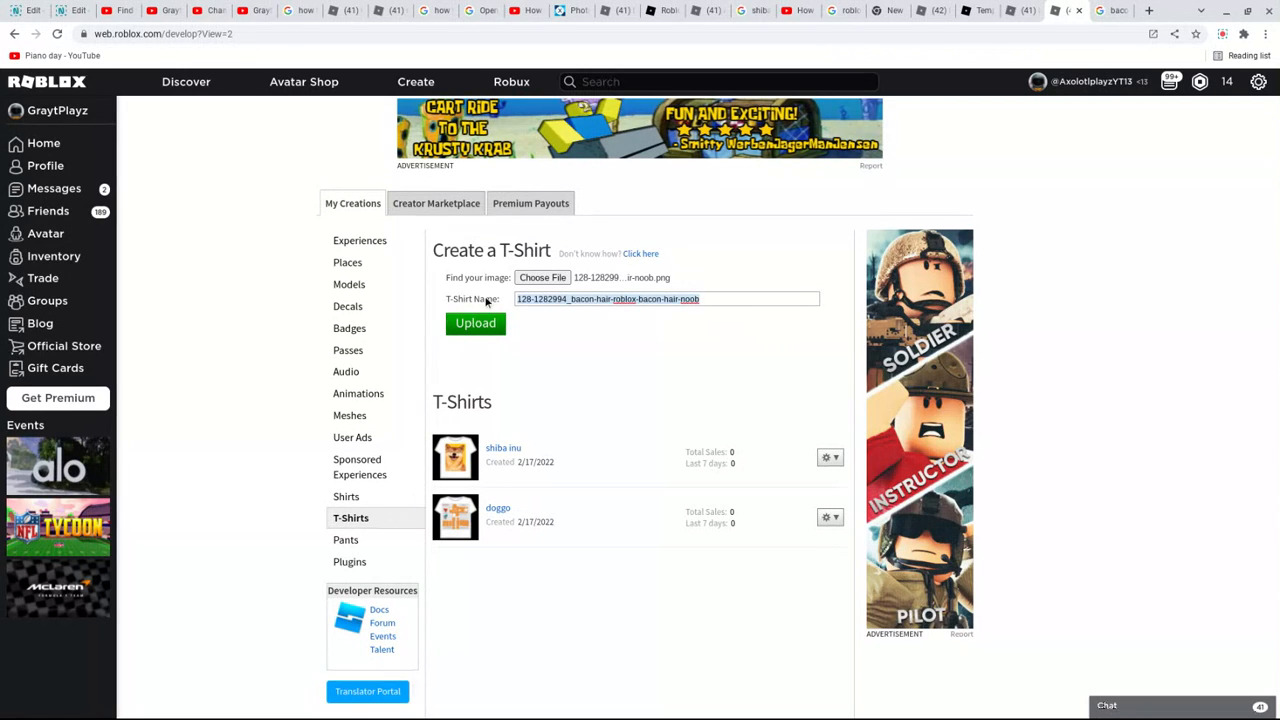
mouse_move(688, 316)
text(p)
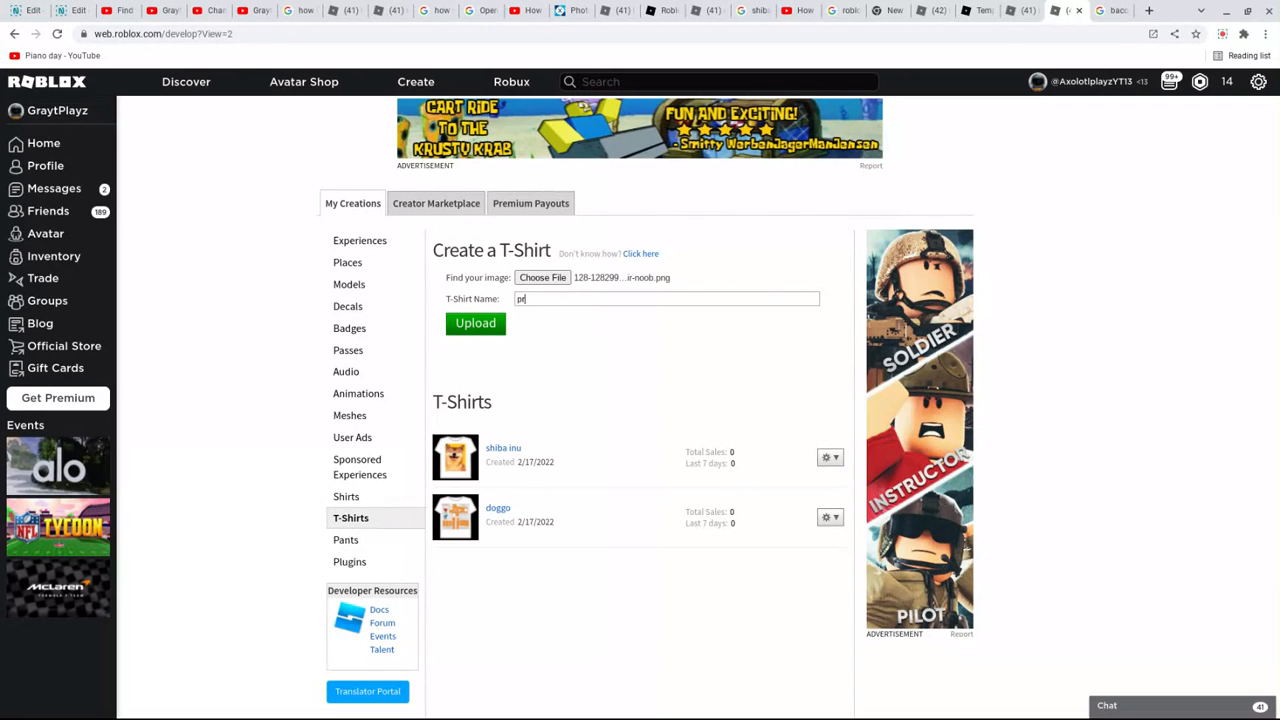
- Name the T-shirt 'pro bacon' and submit the upload, which gets rejected by name moderation
text(ro bacon)
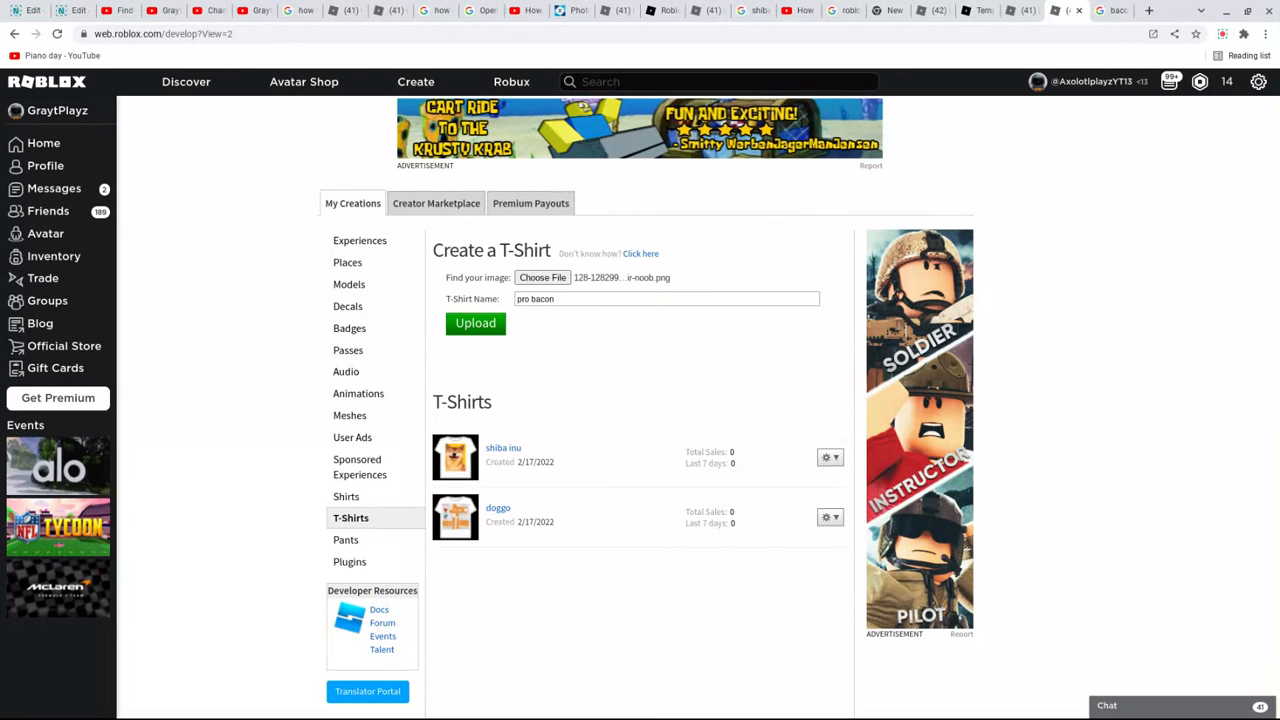
click(476, 324)
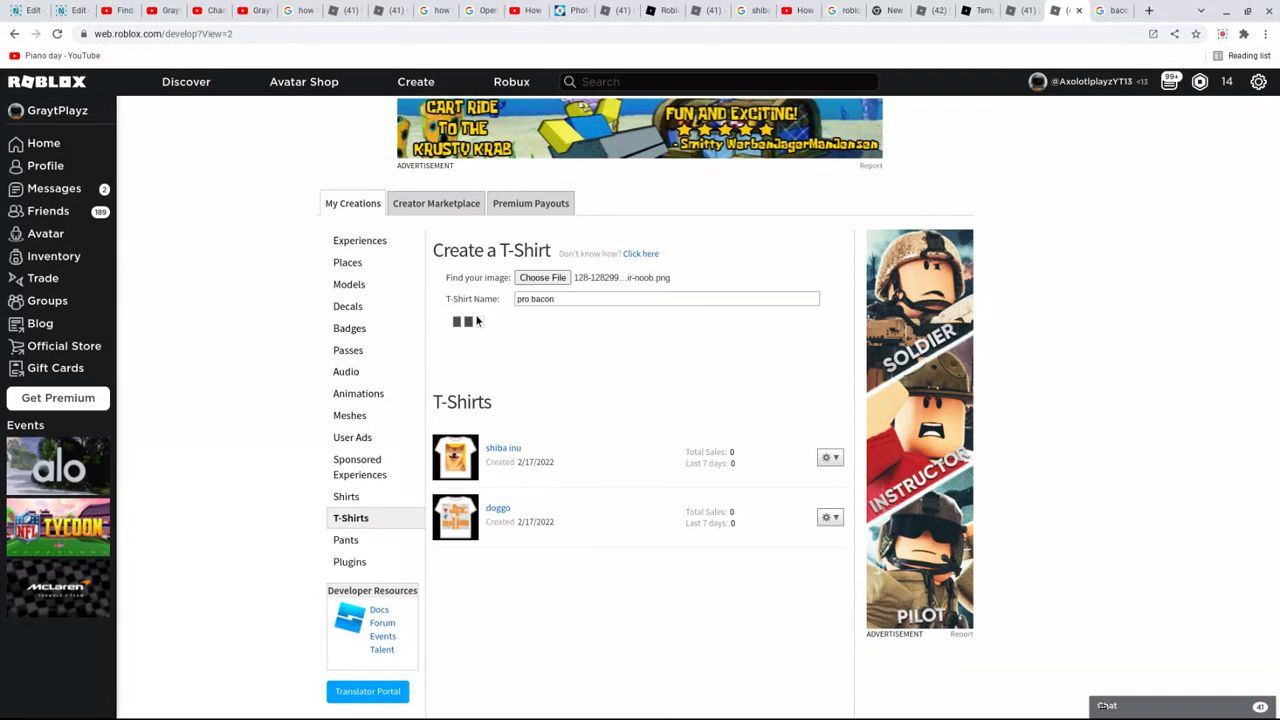
click(476, 322)
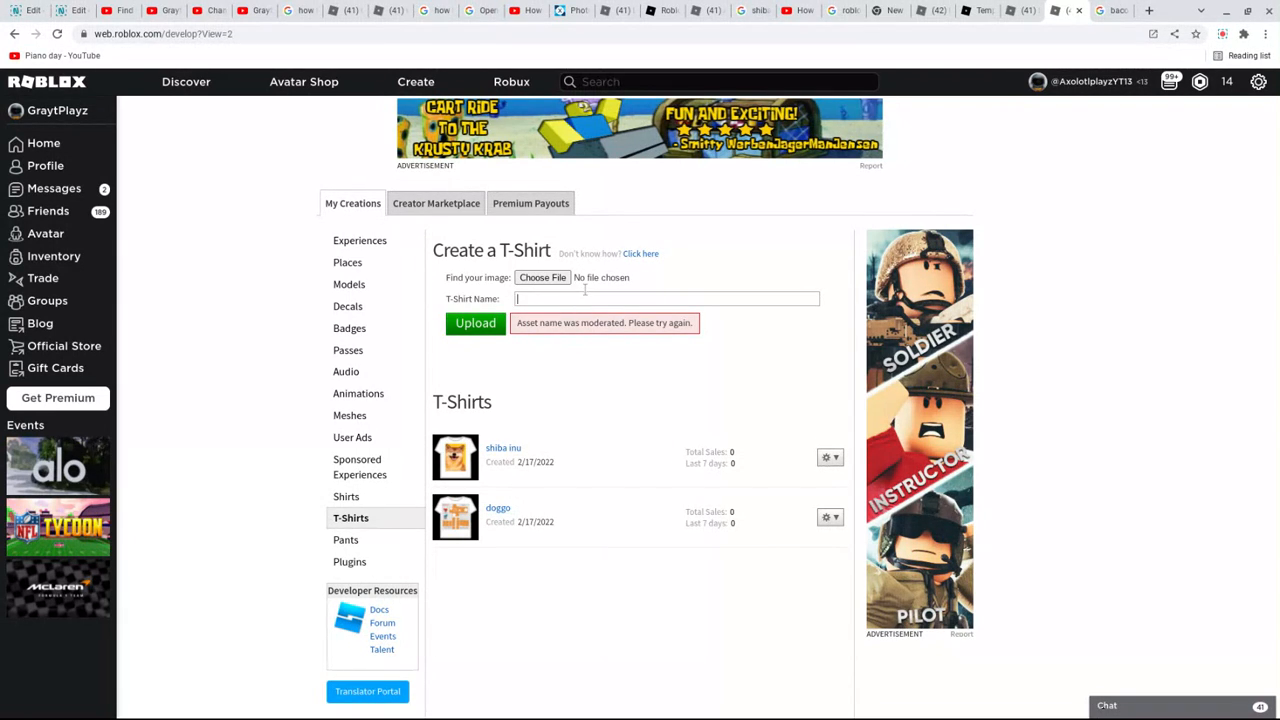
- Attach the saved Bacon Hair PNG, name the T-shirt 'bacon', and upload it successfully
text(bacon)
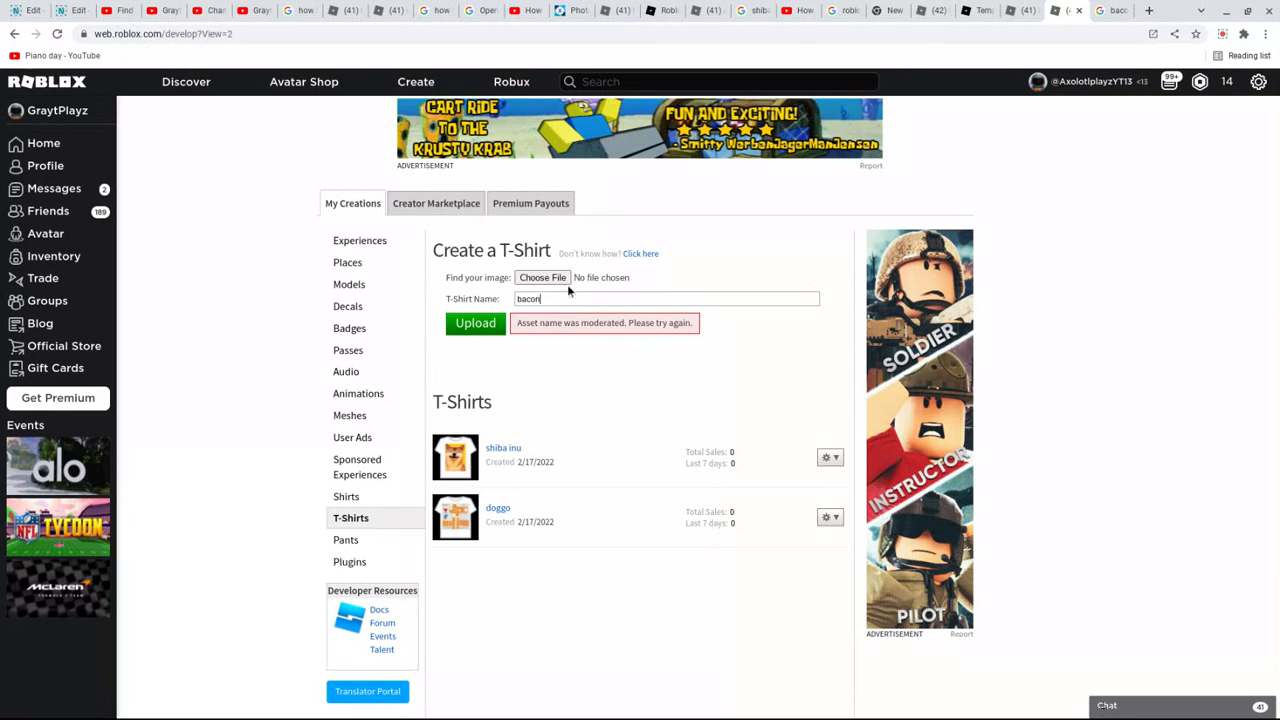
click(476, 322)
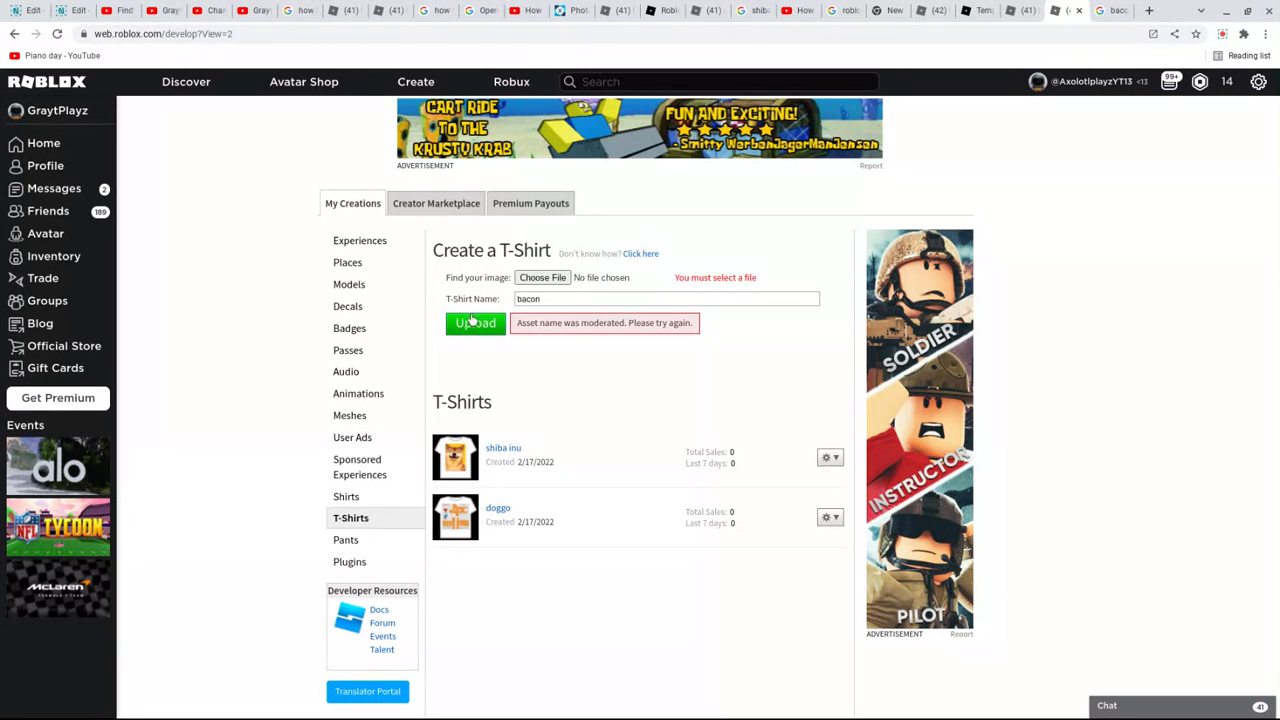
mouse_move(542, 276)
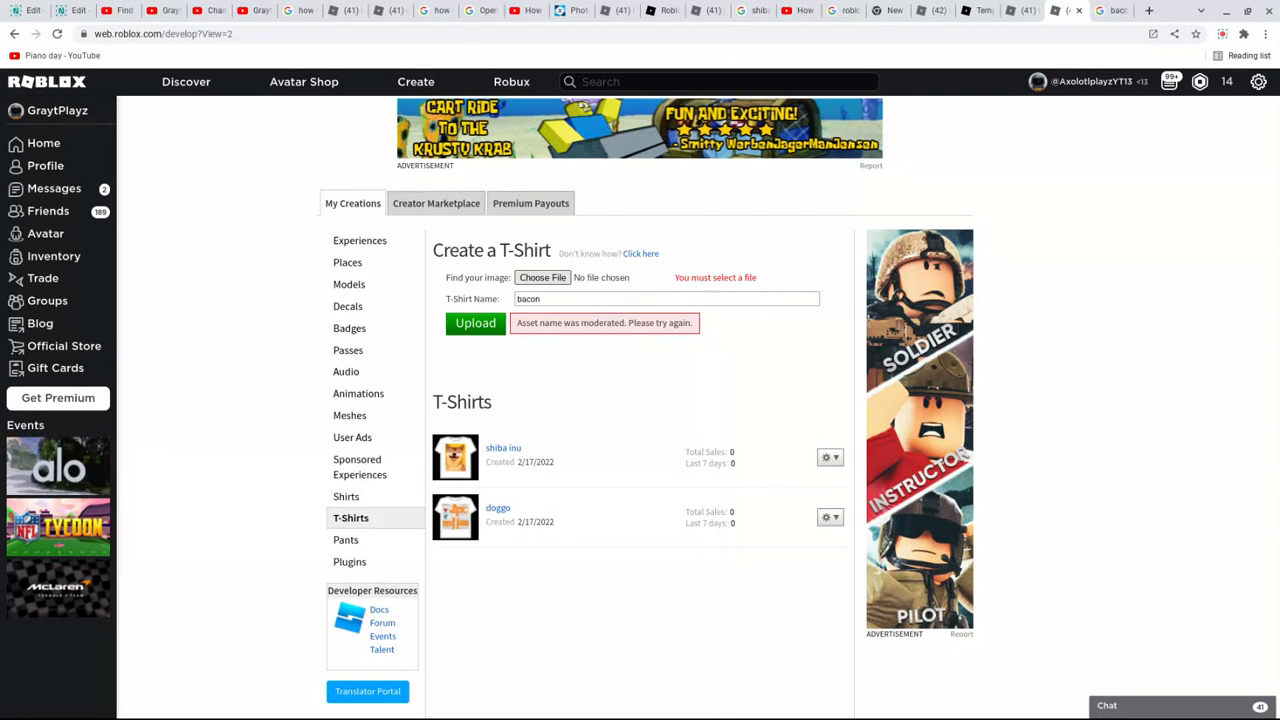
click(542, 276)
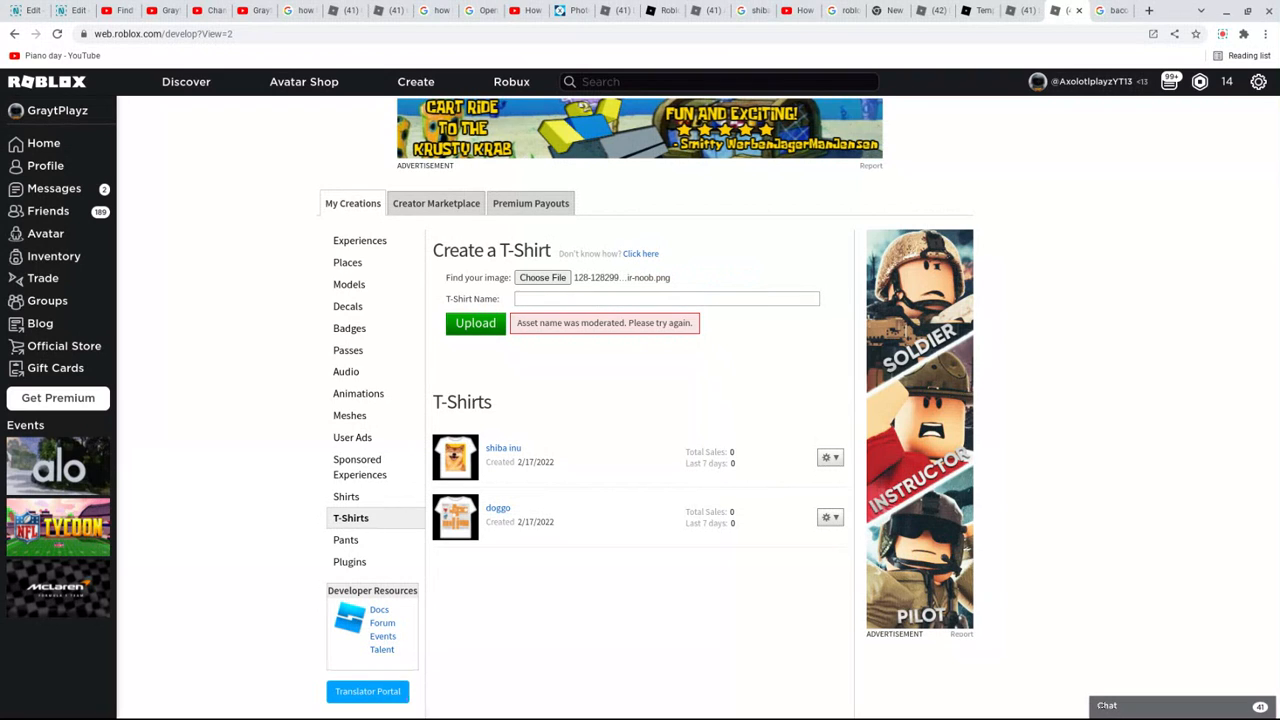
text(baco)
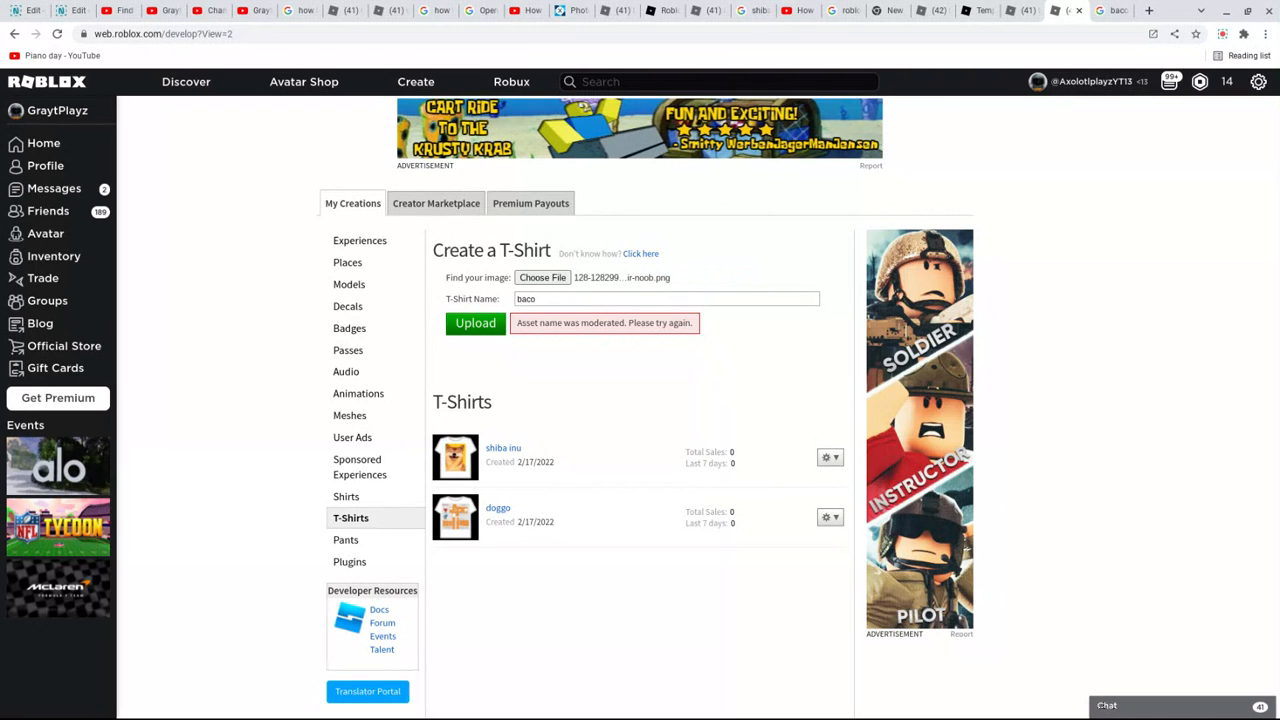
text(n)
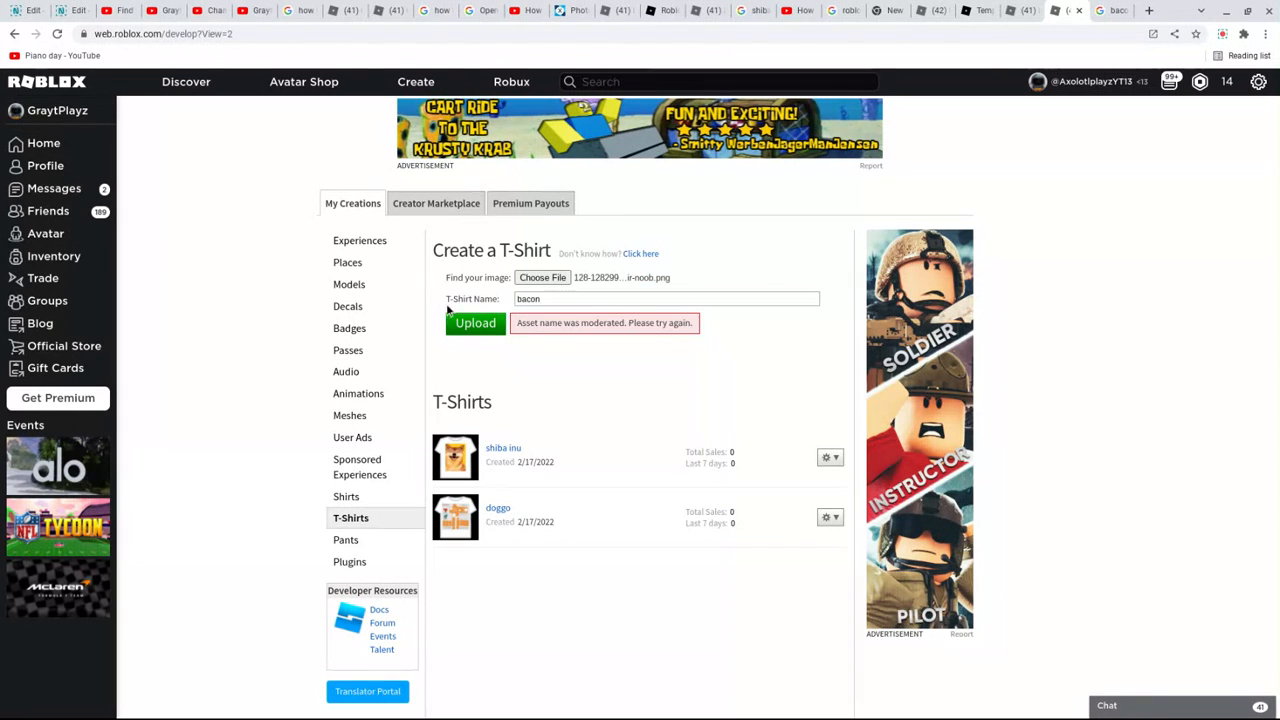
click(476, 322)
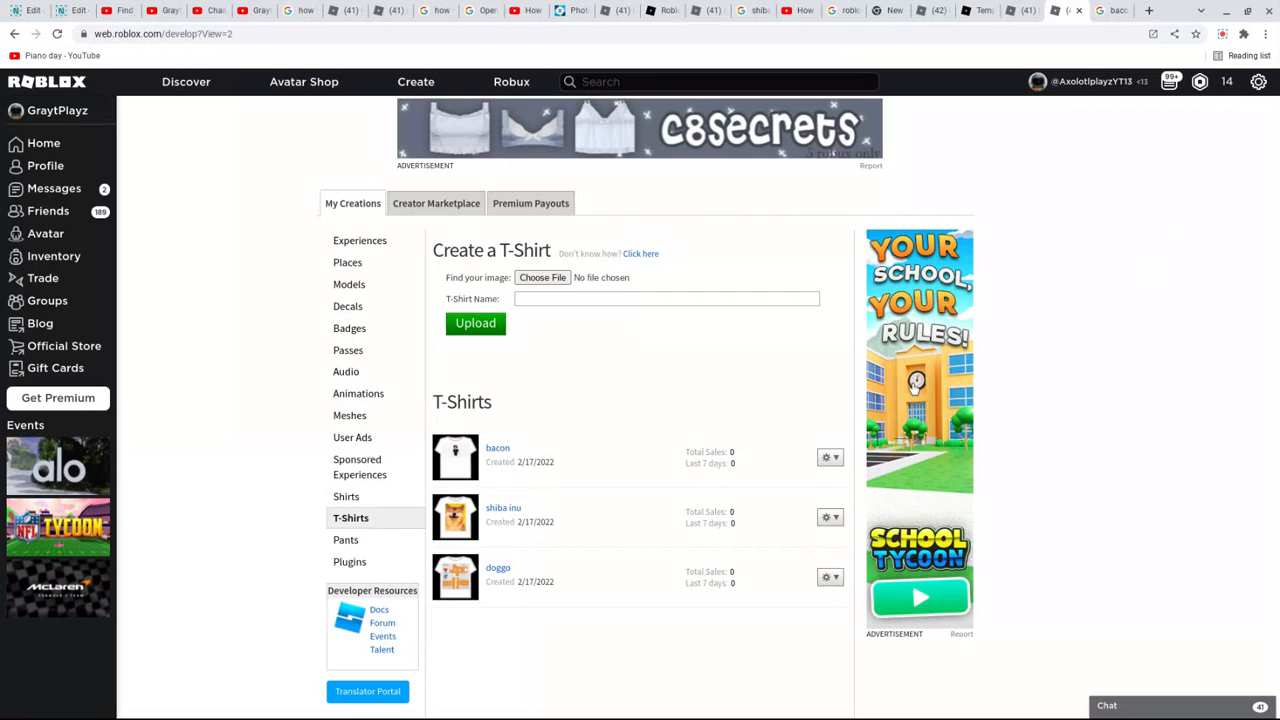
mouse_move(836, 472)
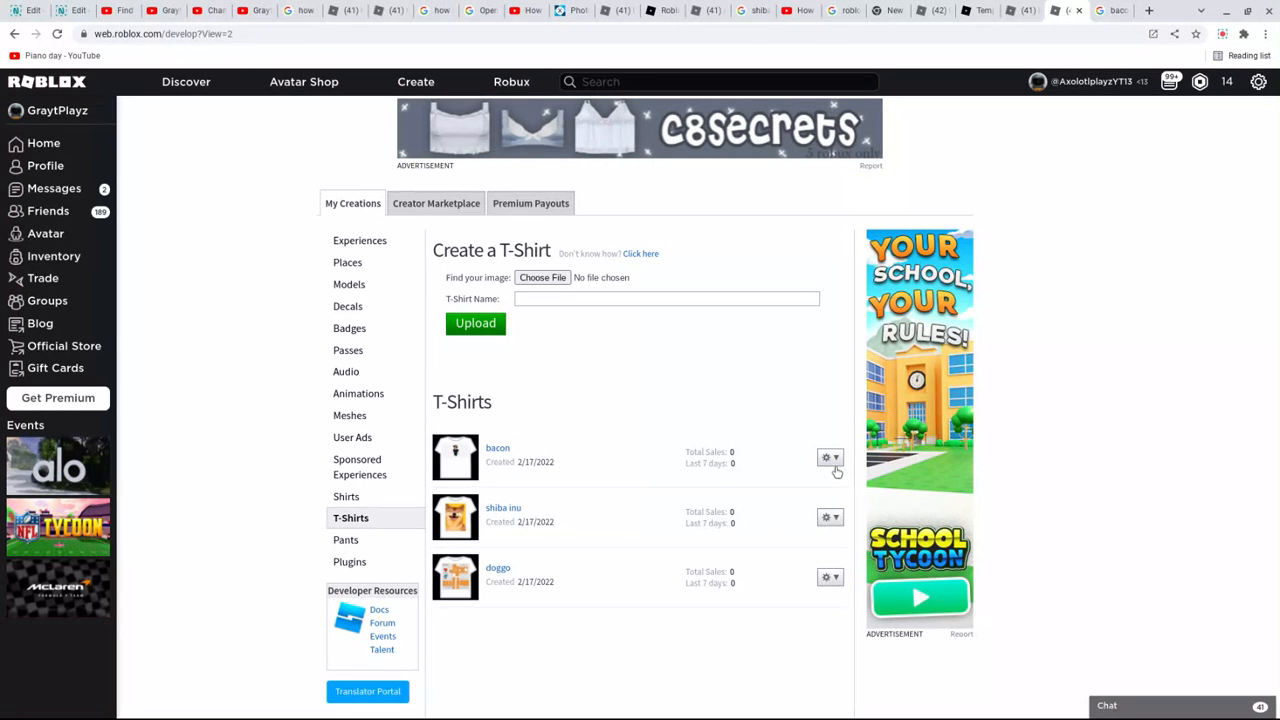
mouse_move(848, 472)
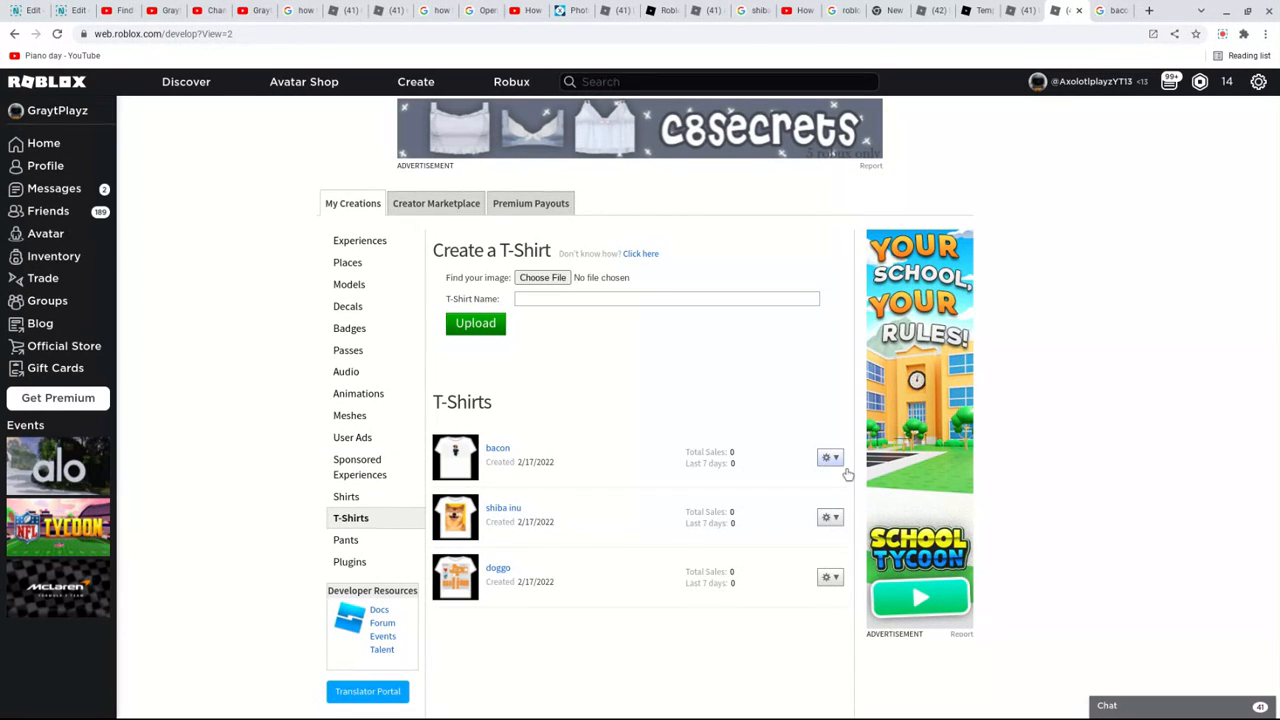
- Configure the new bacon T-shirt via its gear menu and go to its Sales settings
click(828, 456)
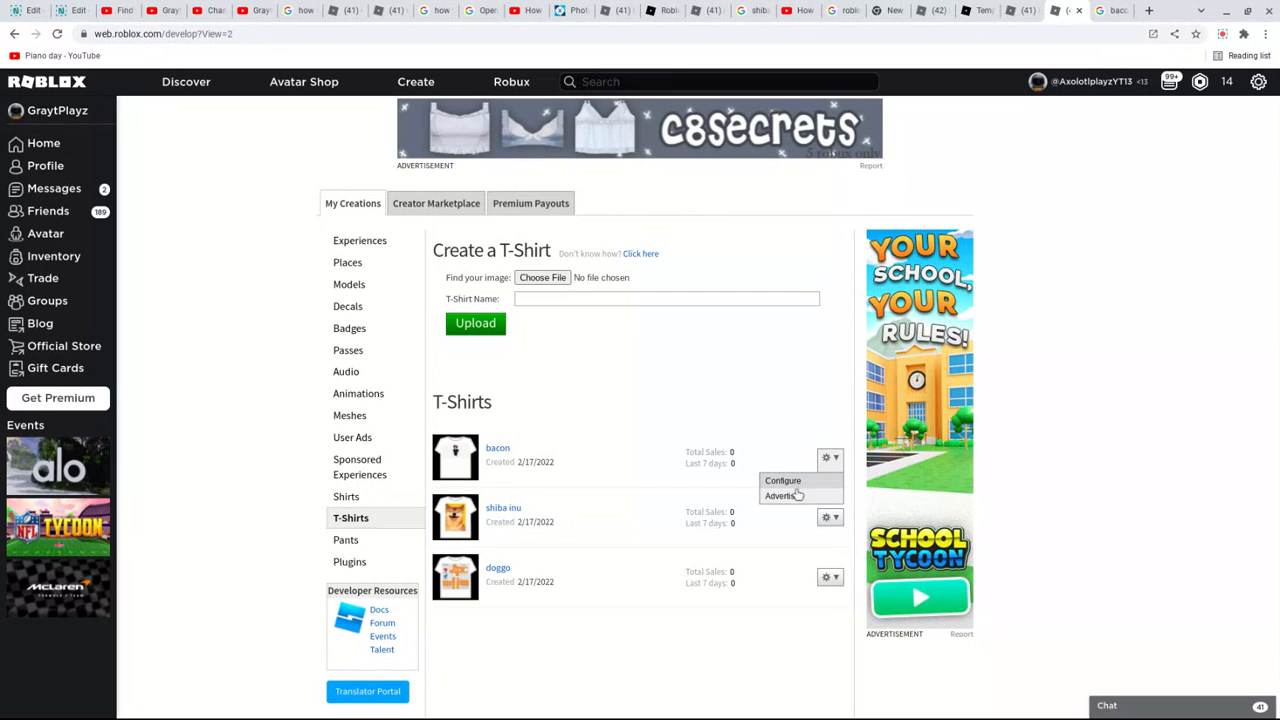
click(784, 480)
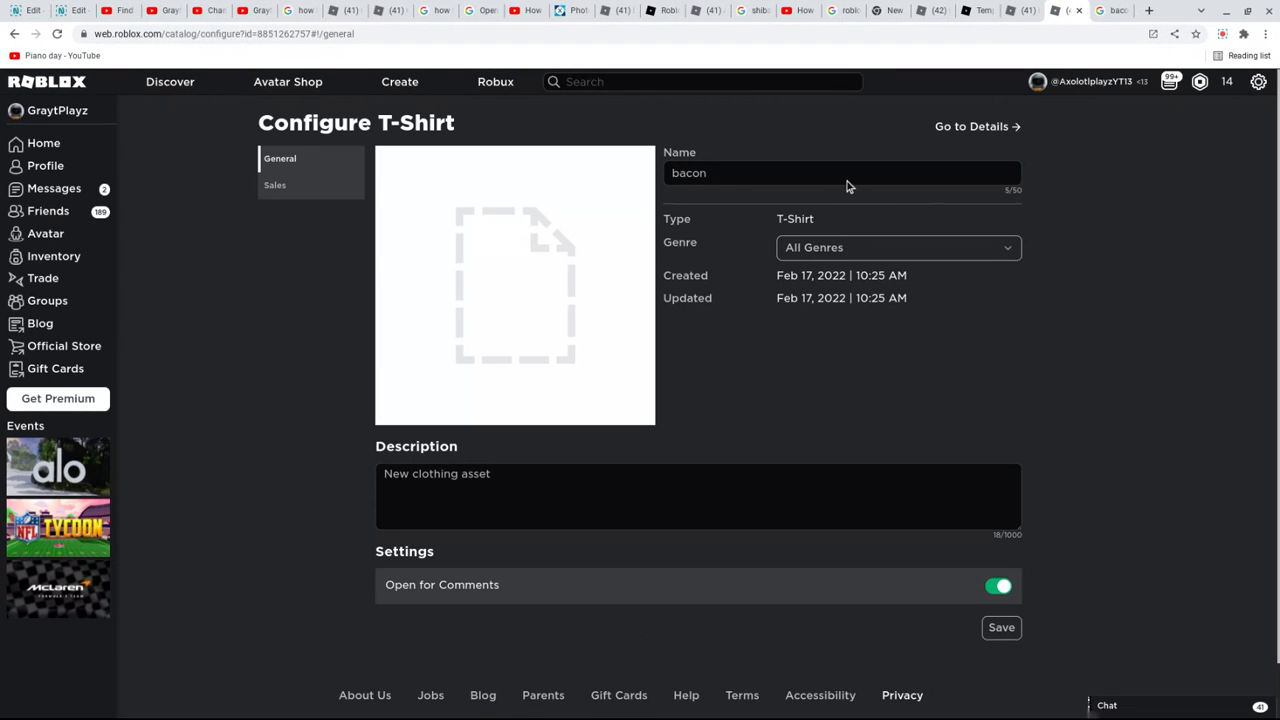
click(32, 32)
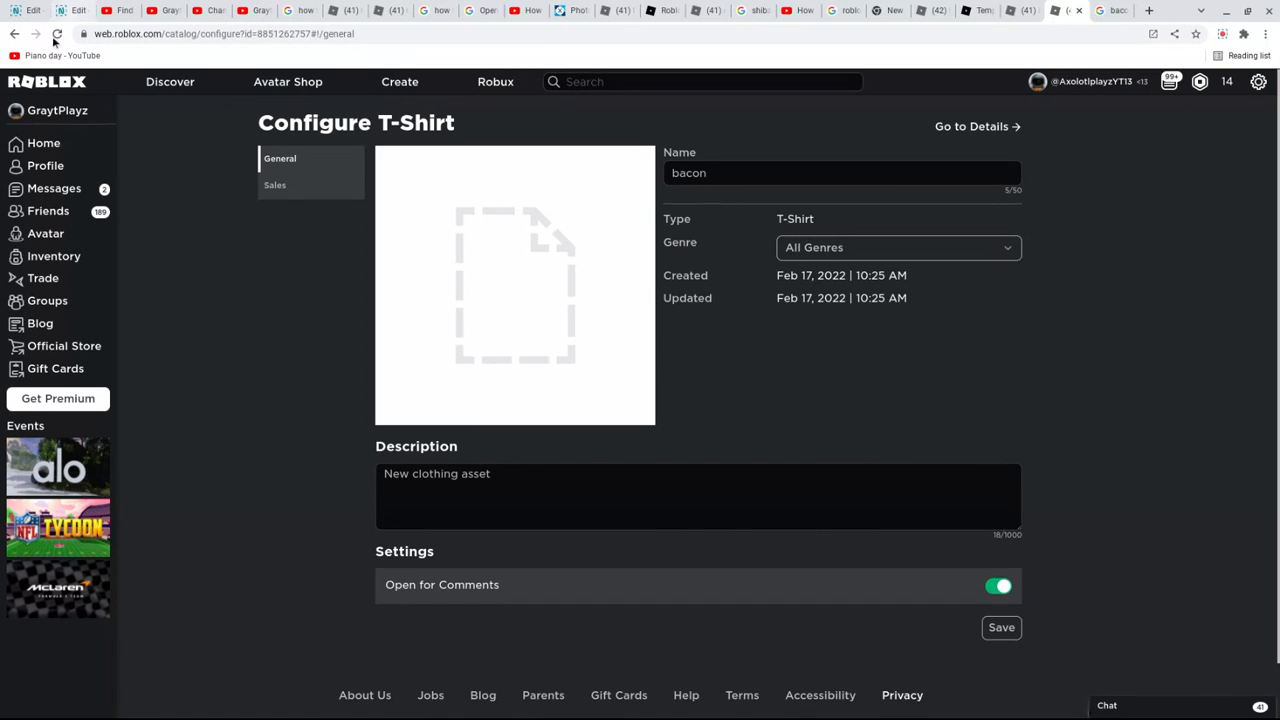
click(276, 184)
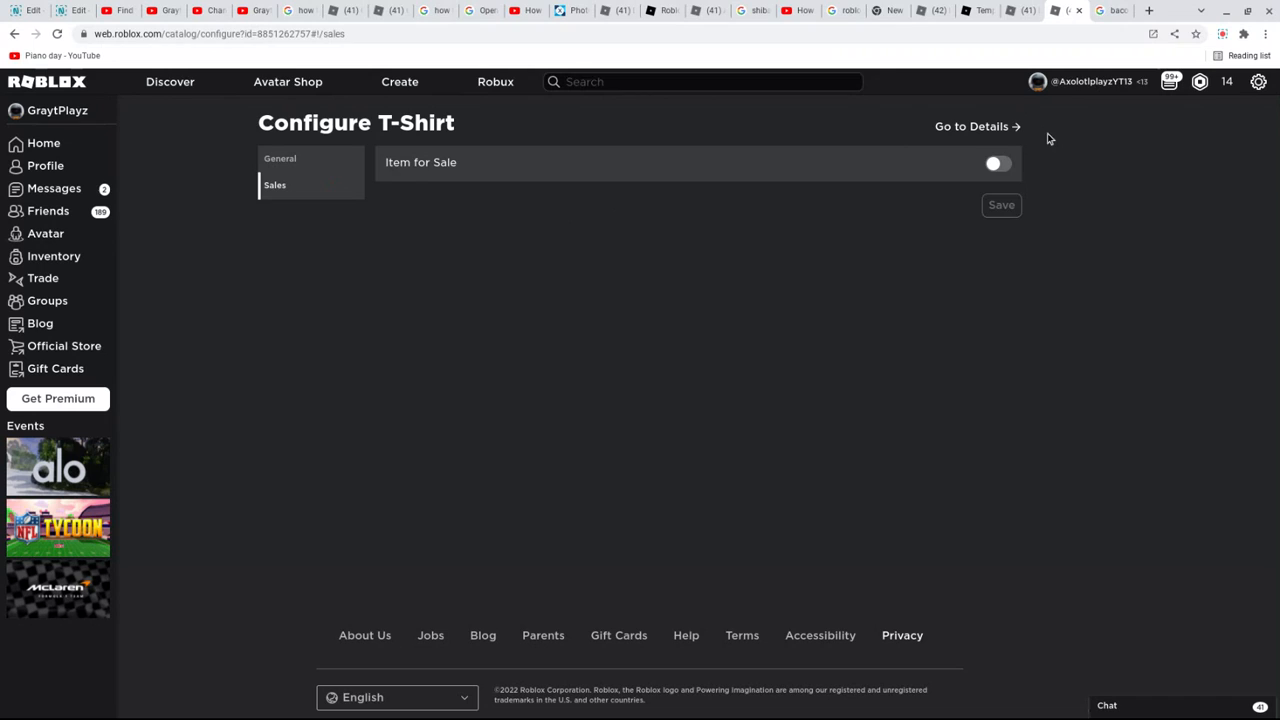
- Mark the bacon T-shirt for sale at 2 Robux, confirm the 10-Robux selling fee, and save
click(996, 162)
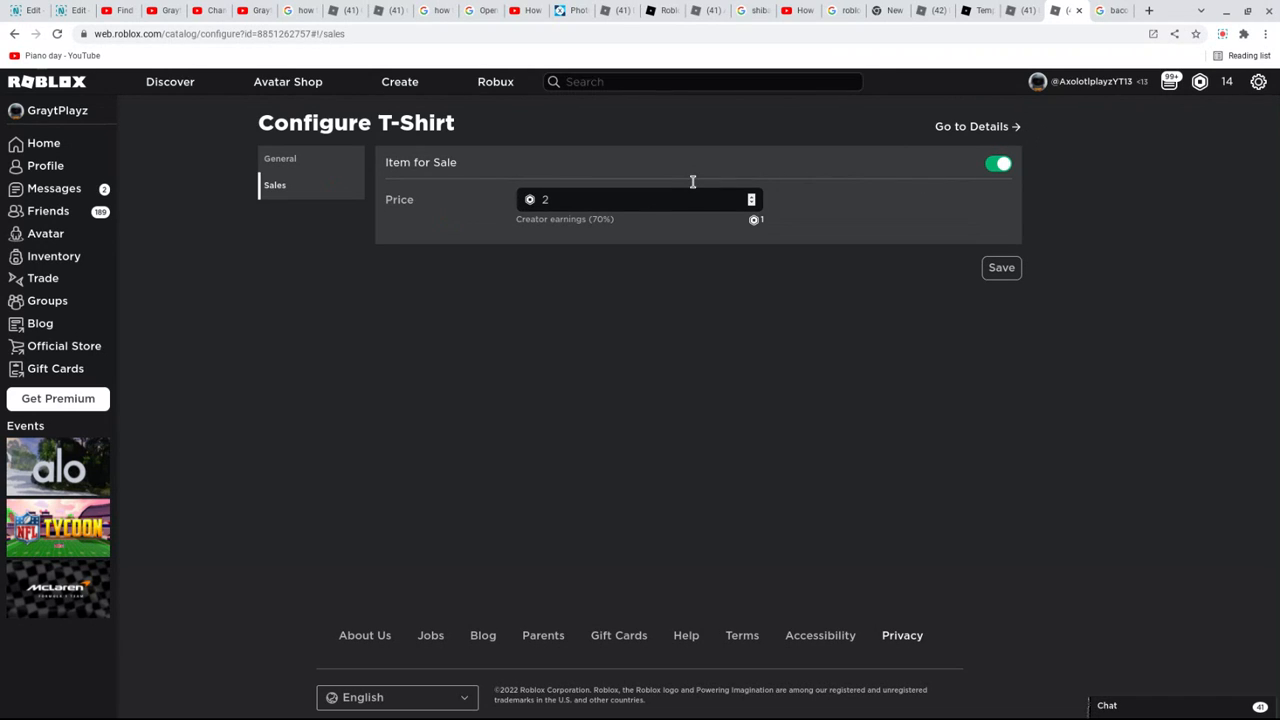
mouse_move(938, 294)
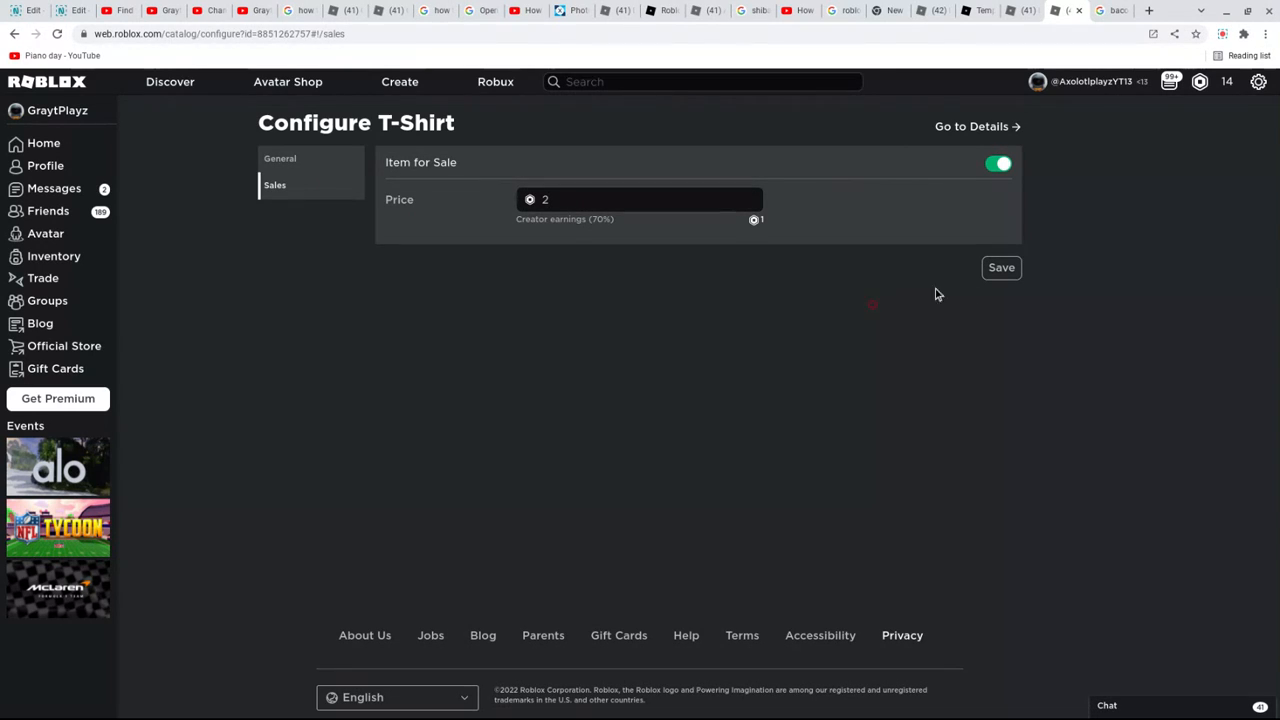
mouse_move(1042, 264)
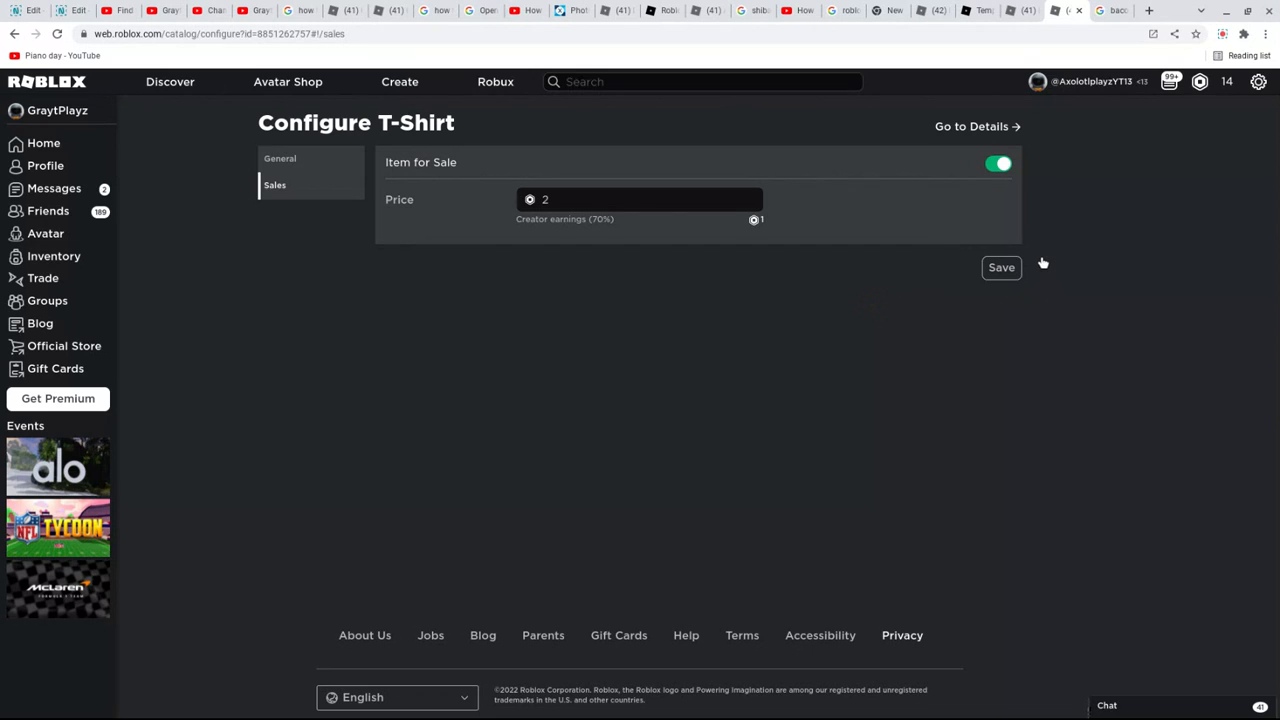
click(1000, 268)
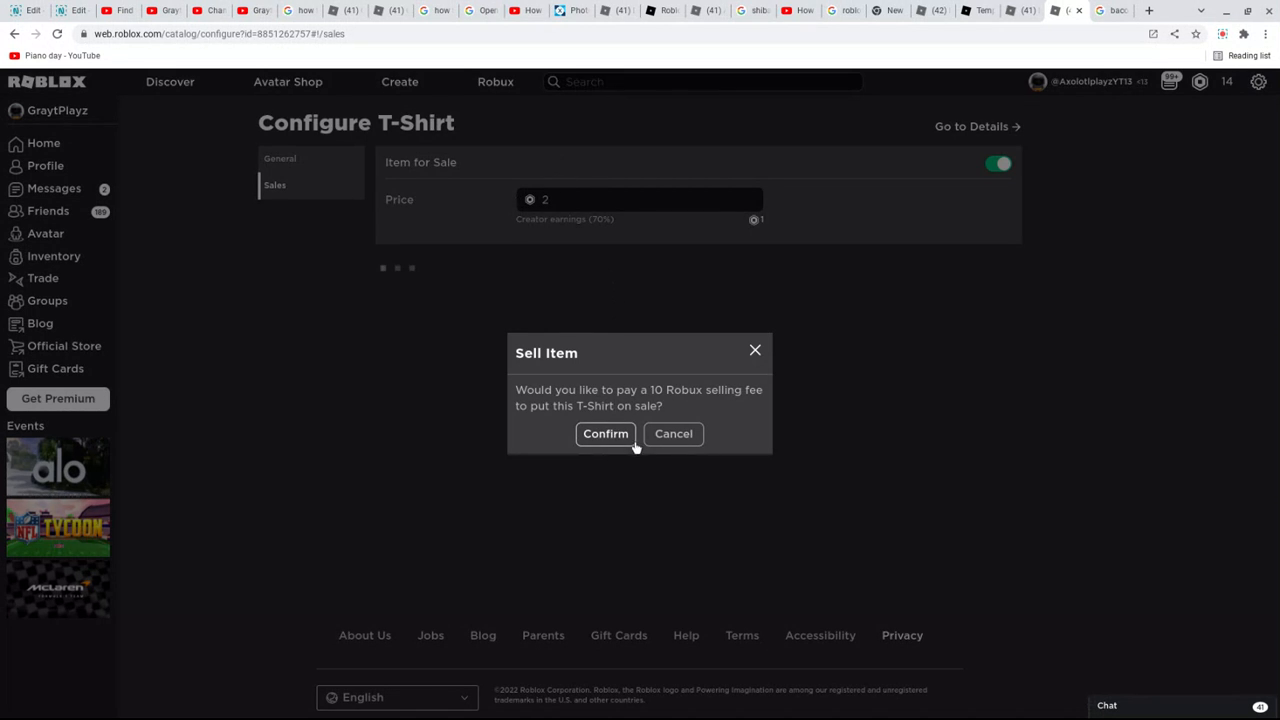
mouse_move(622, 448)
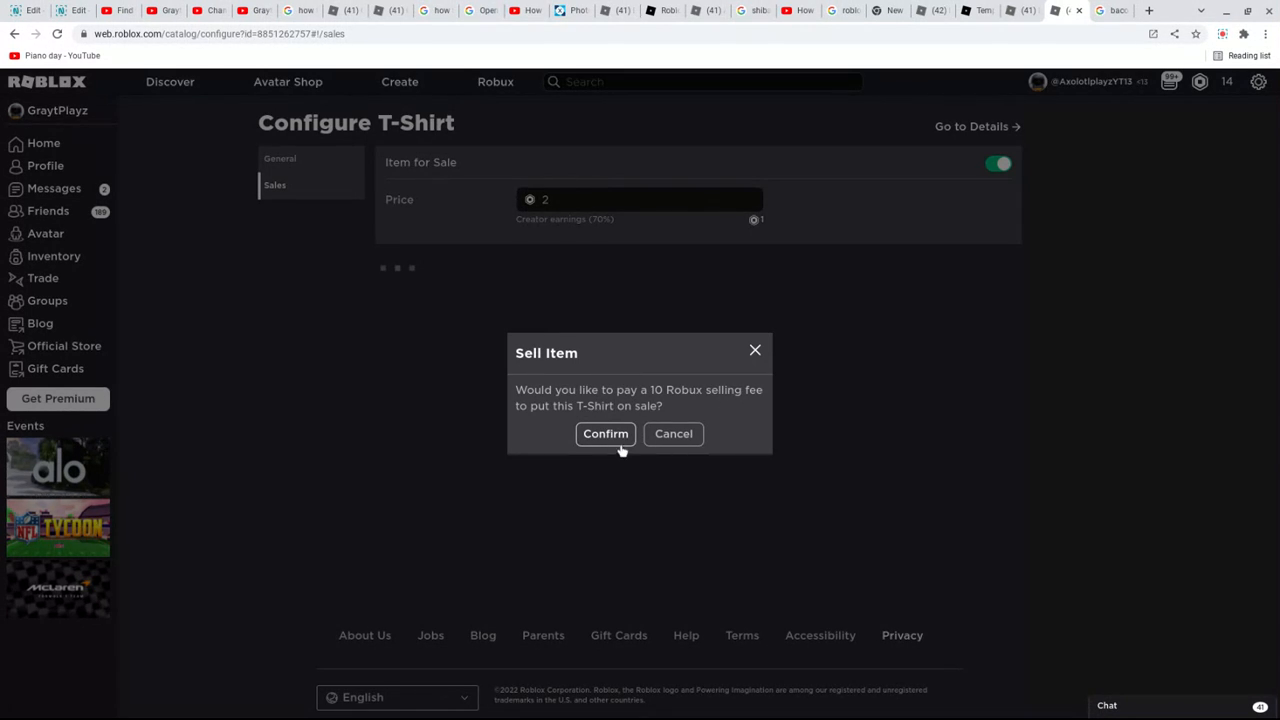
click(604, 432)
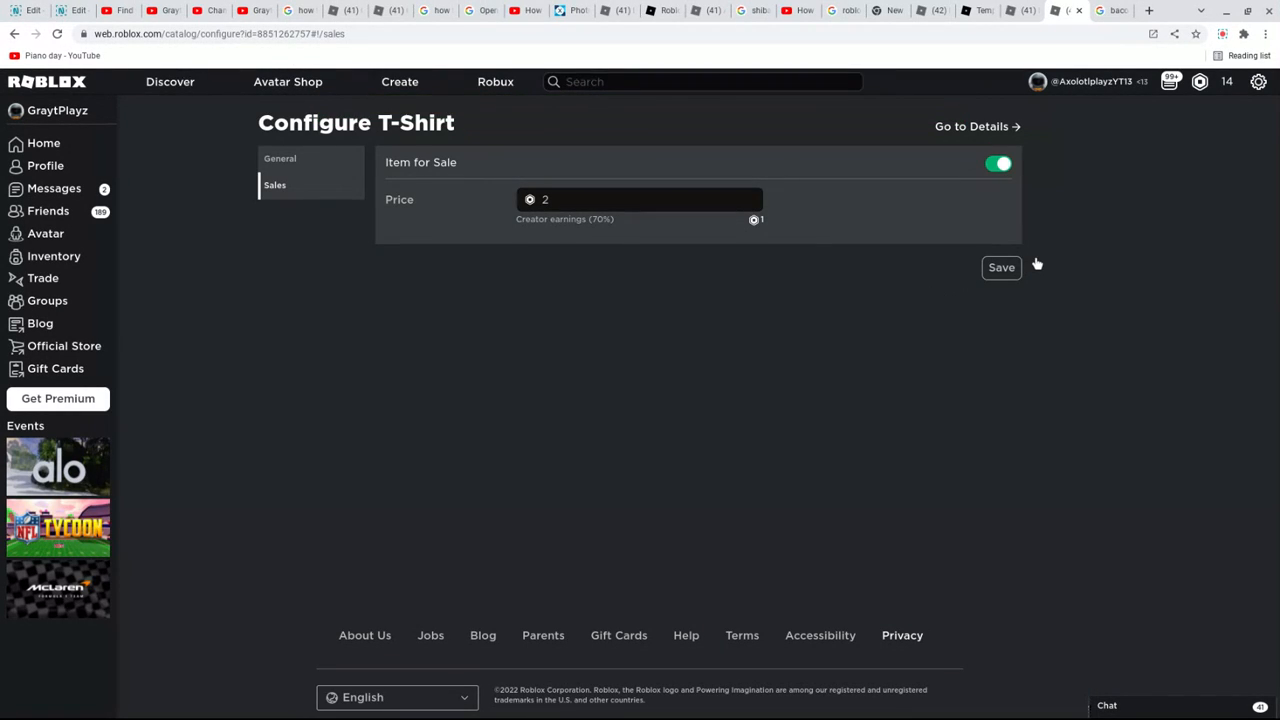
click(1000, 268)
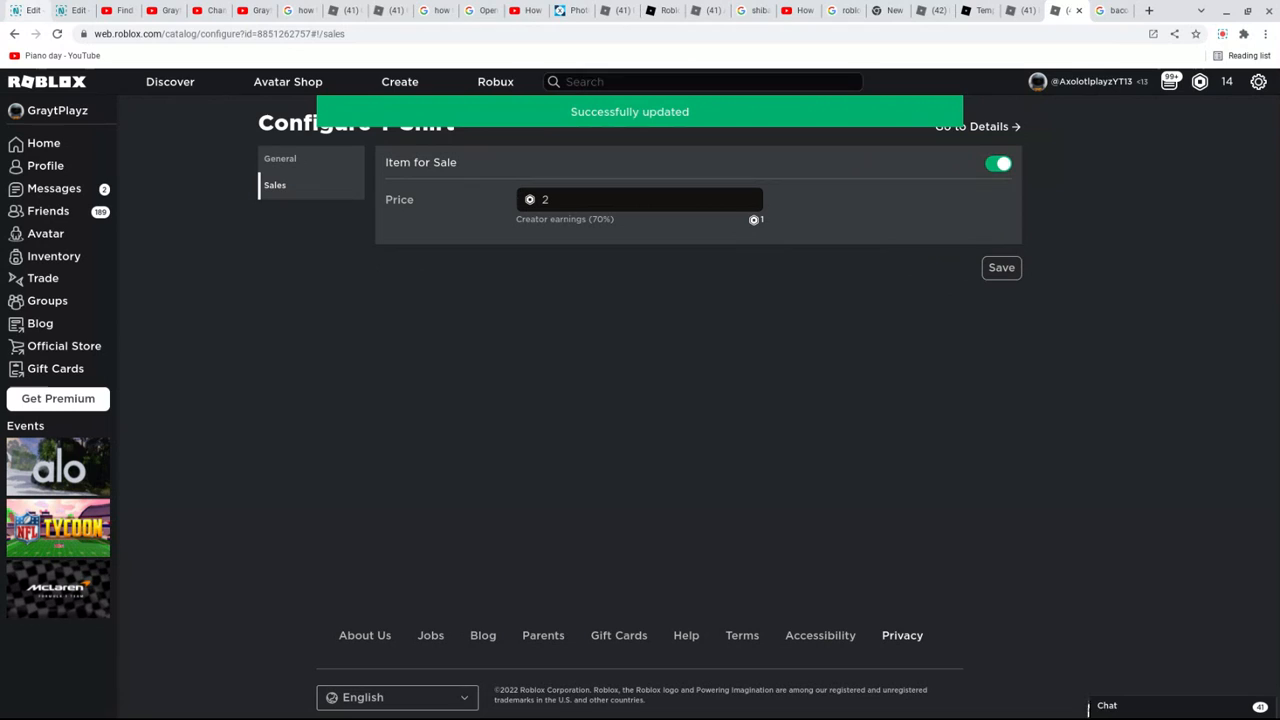
click(280, 158)
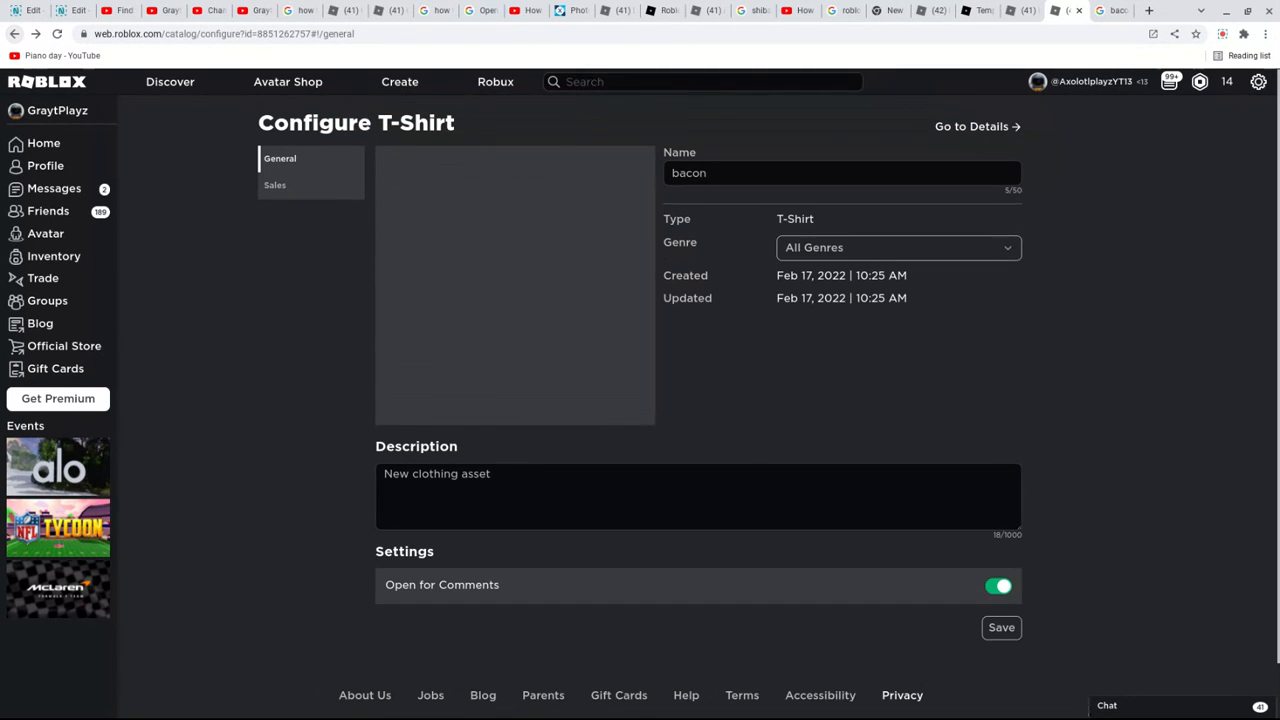